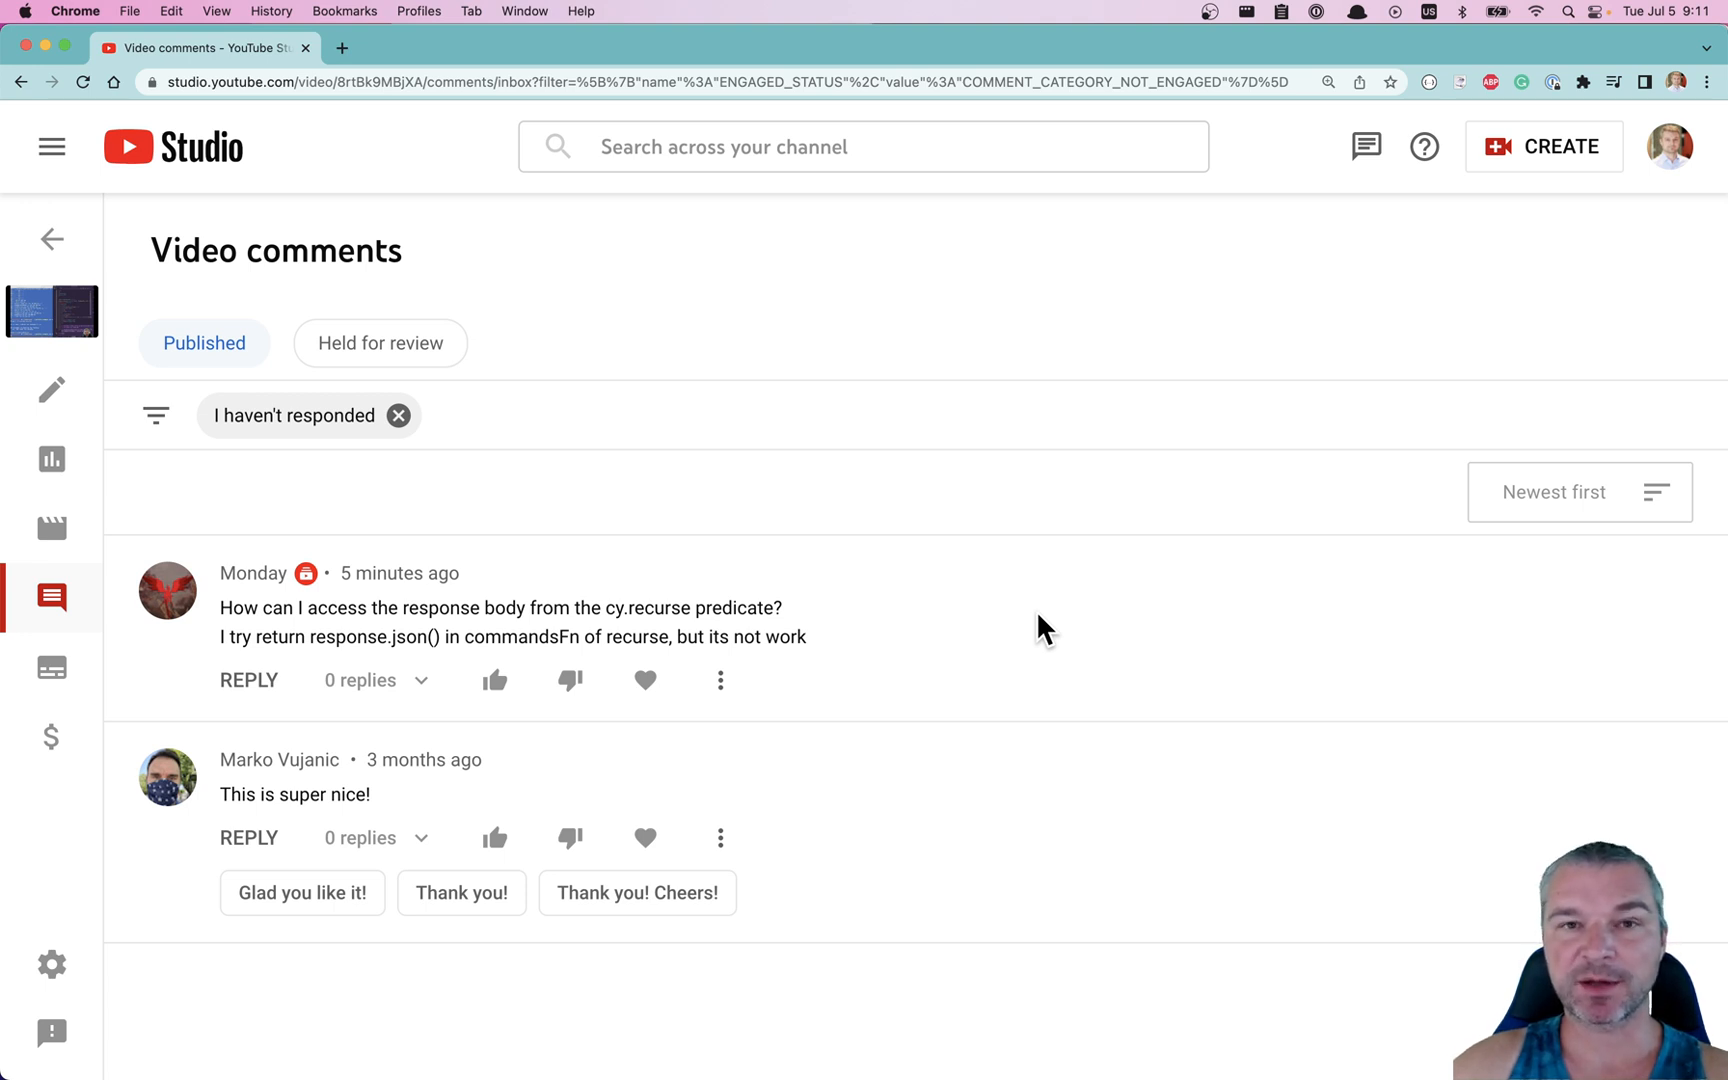
pyautogui.moveTo(885, 668)
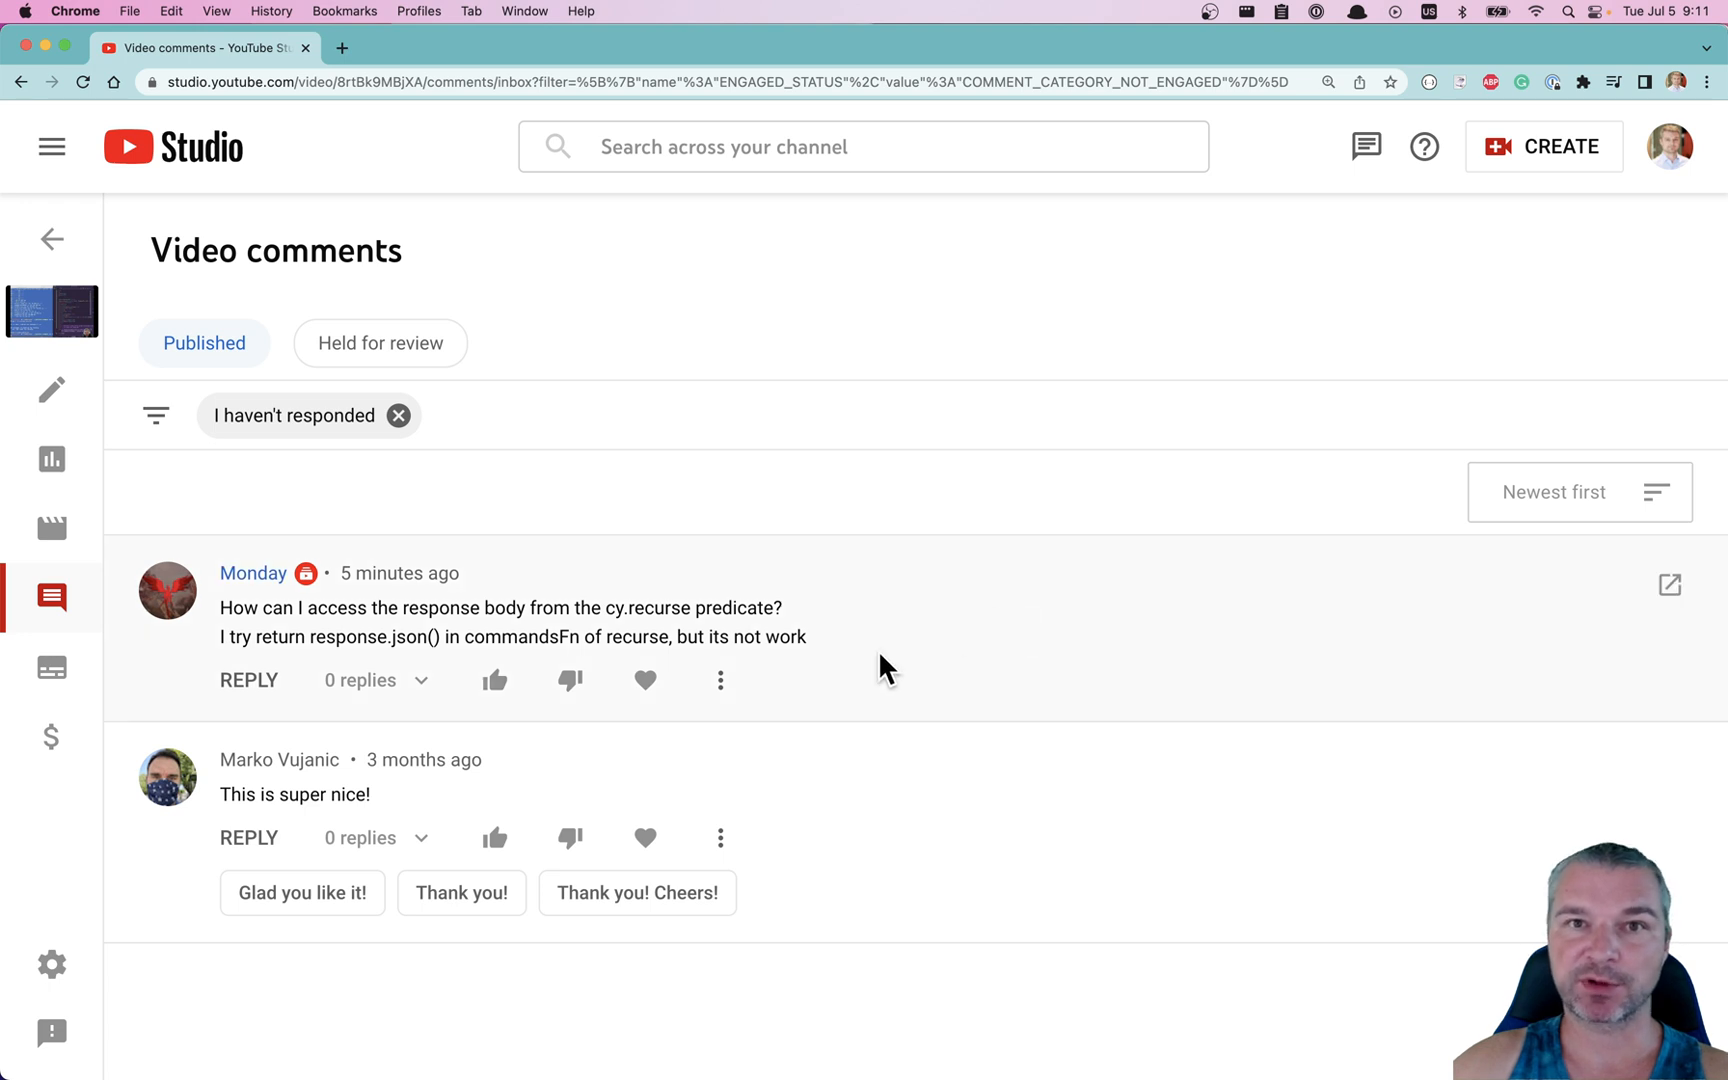
pyautogui.moveTo(560, 628)
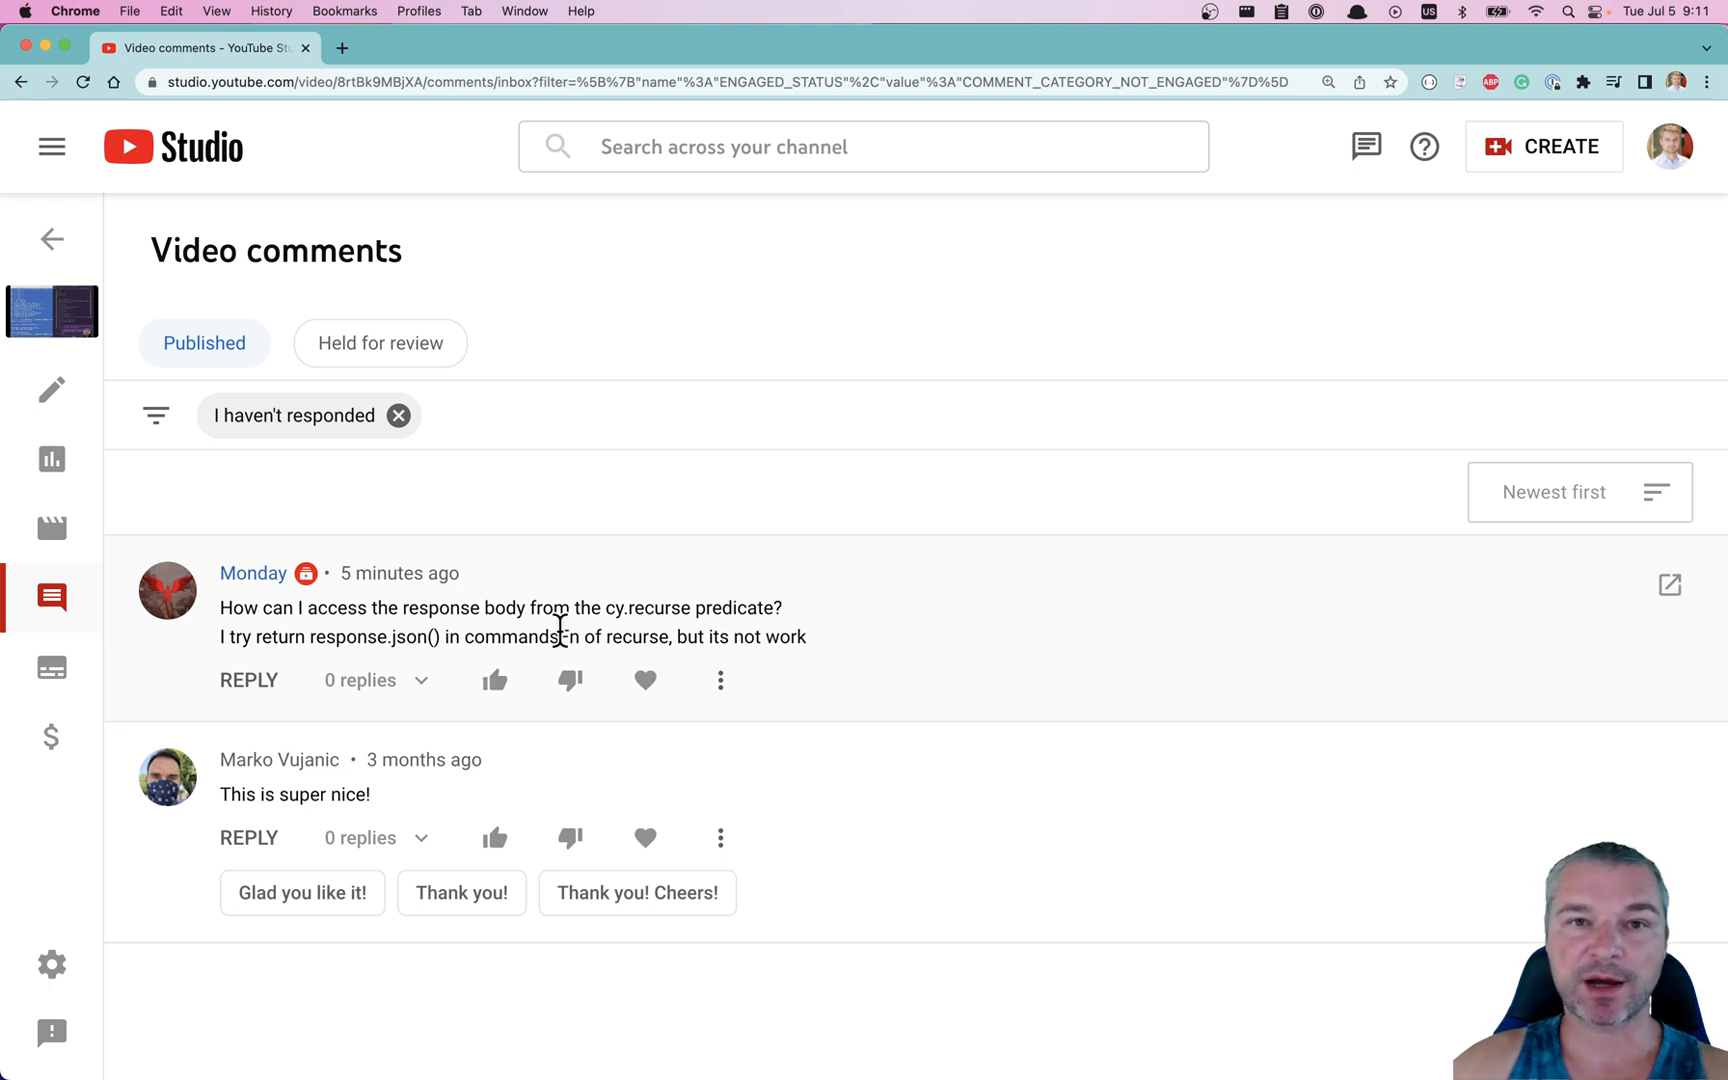
pyautogui.moveTo(829, 679)
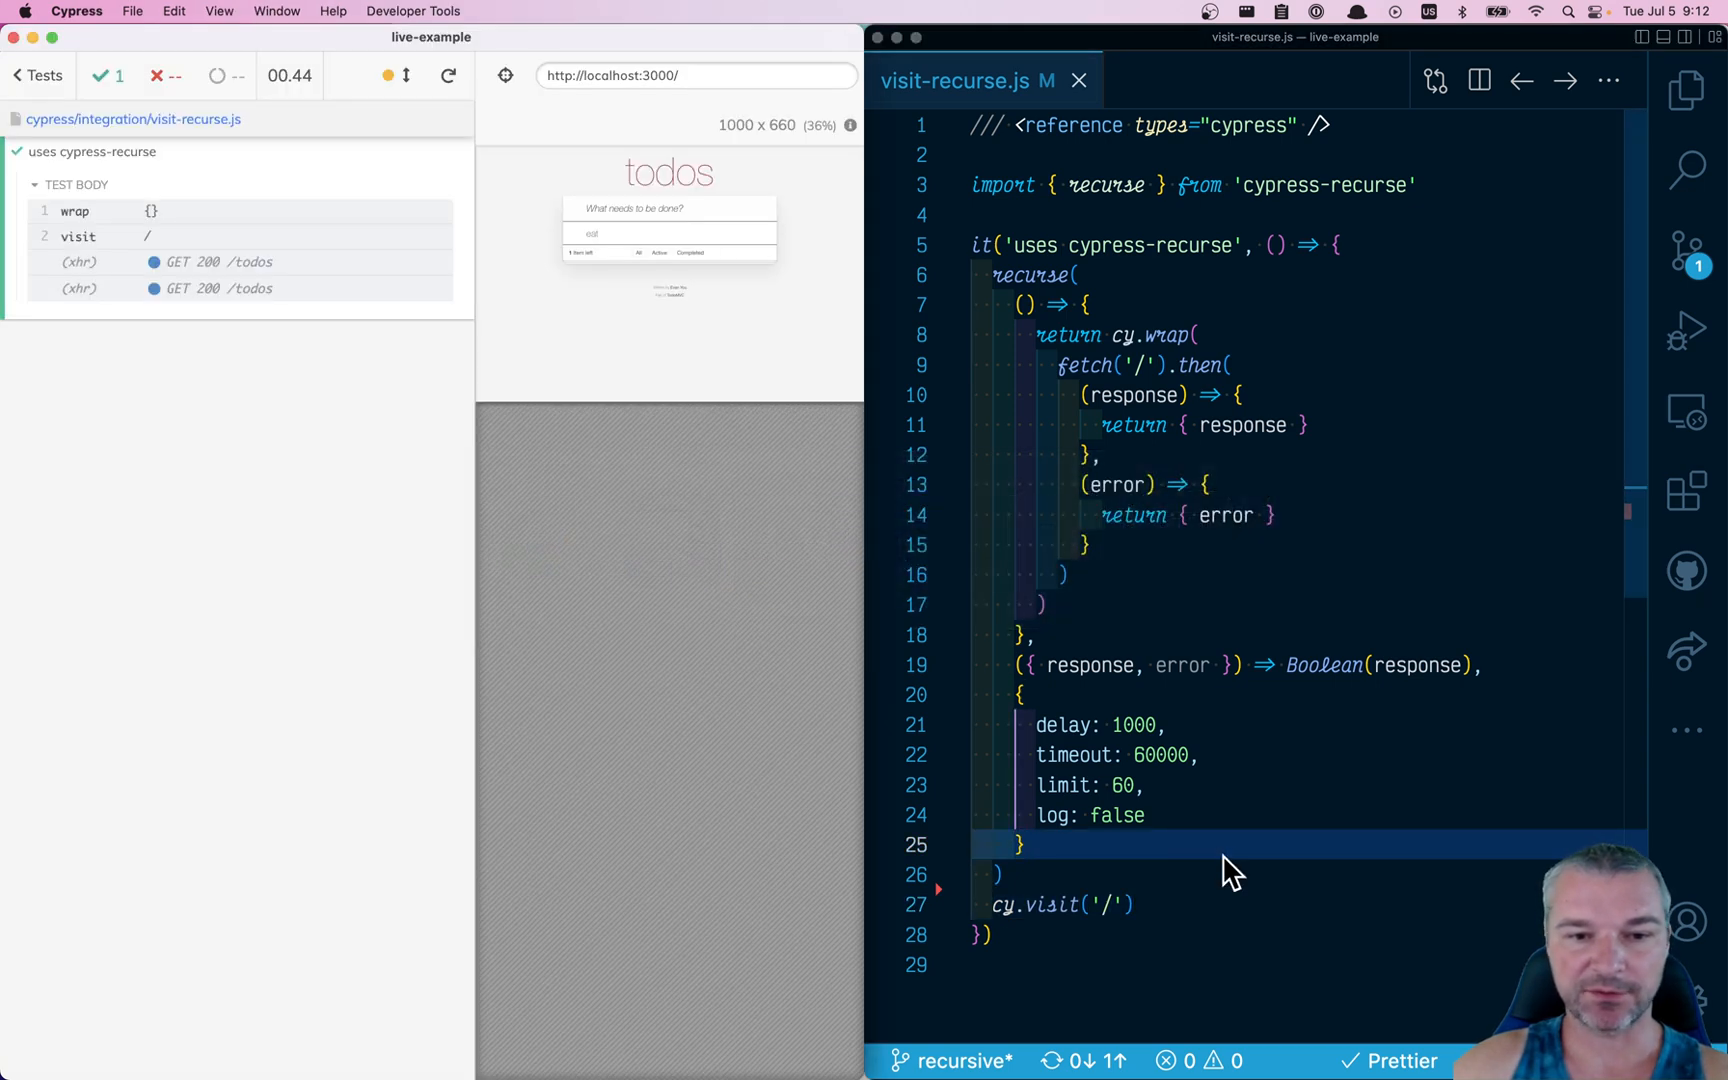
# Highlight the fetch call in the recurse test and start a chained call, dismissing suggestions
pyautogui.click(1130, 395)
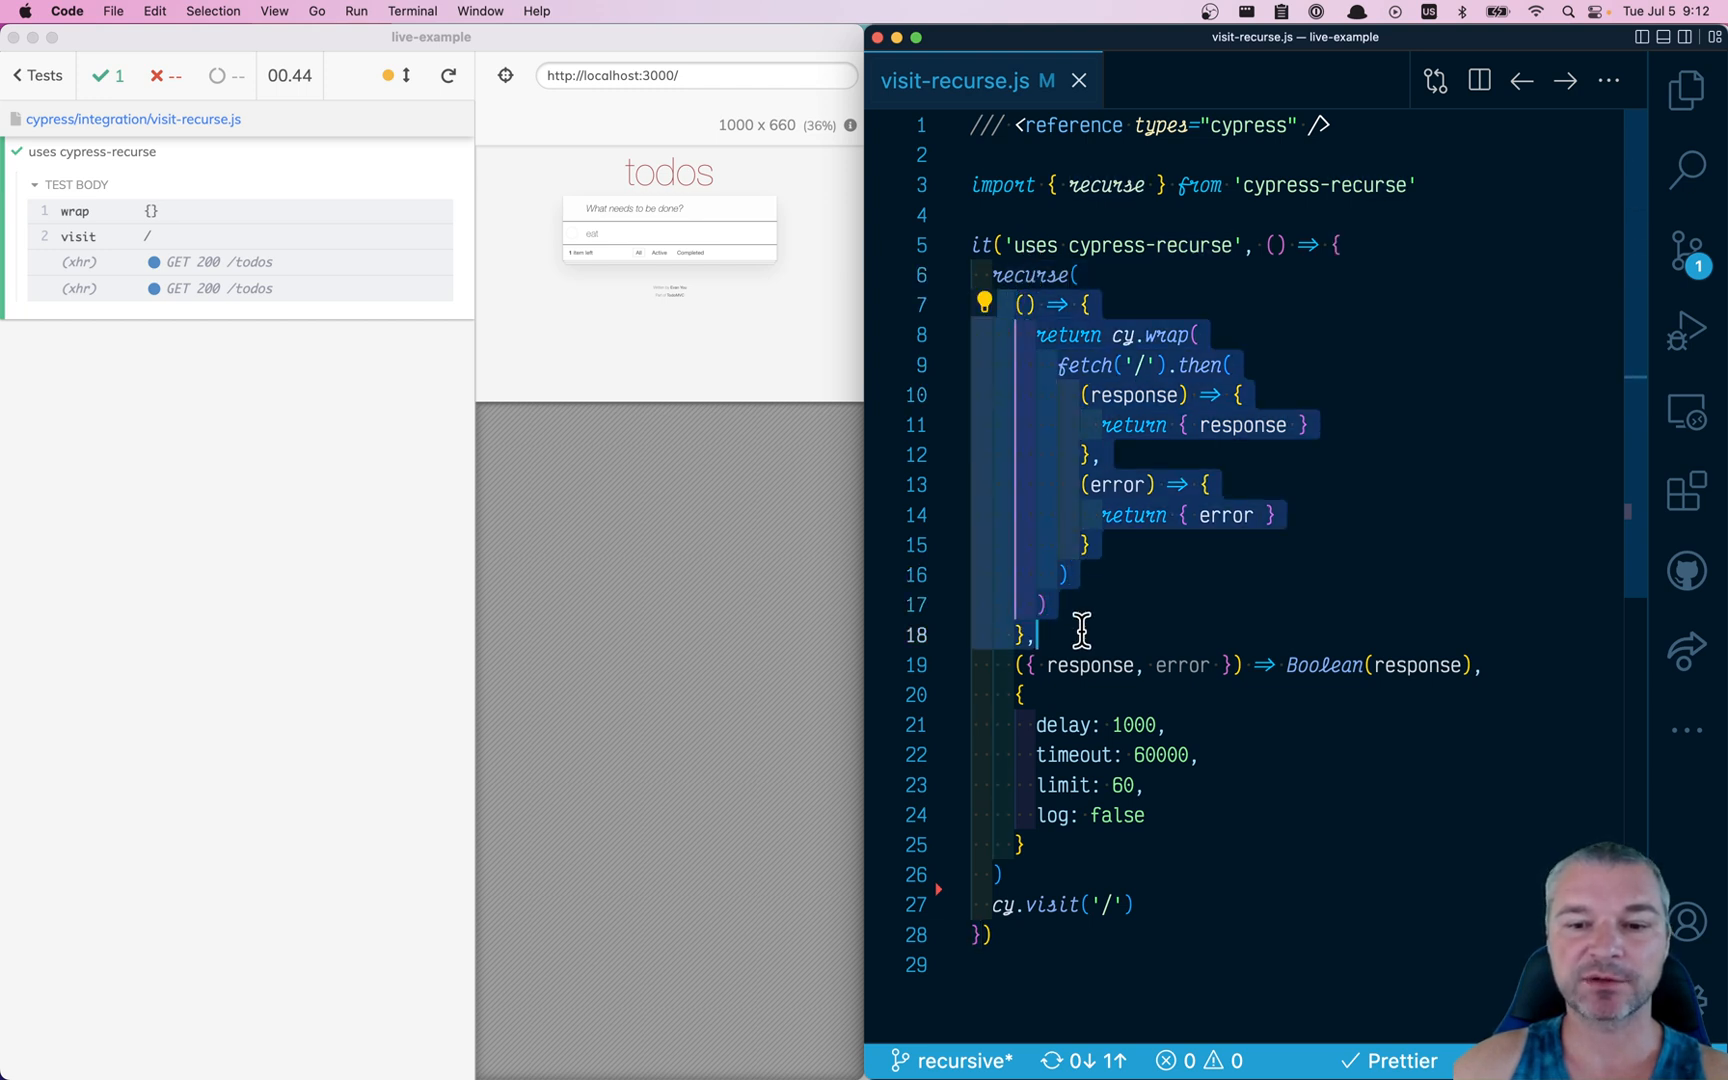
pyautogui.moveTo(1265, 371)
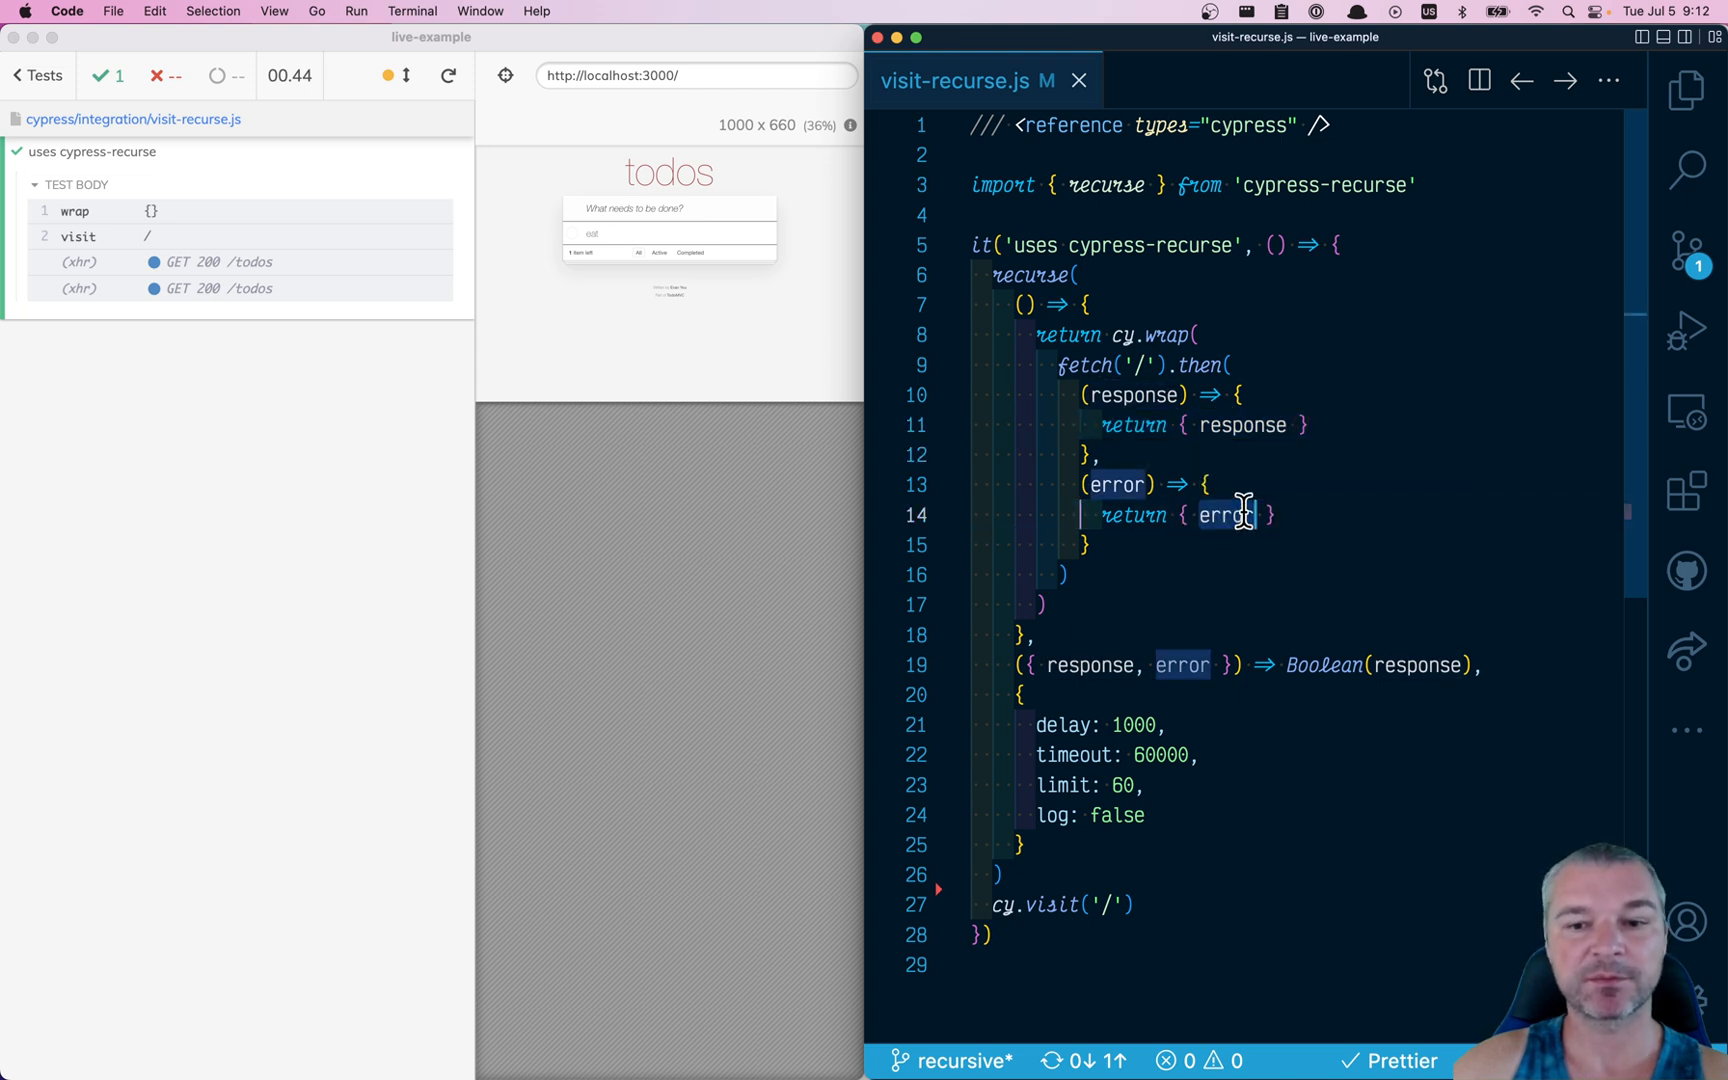
pyautogui.moveTo(1490, 665)
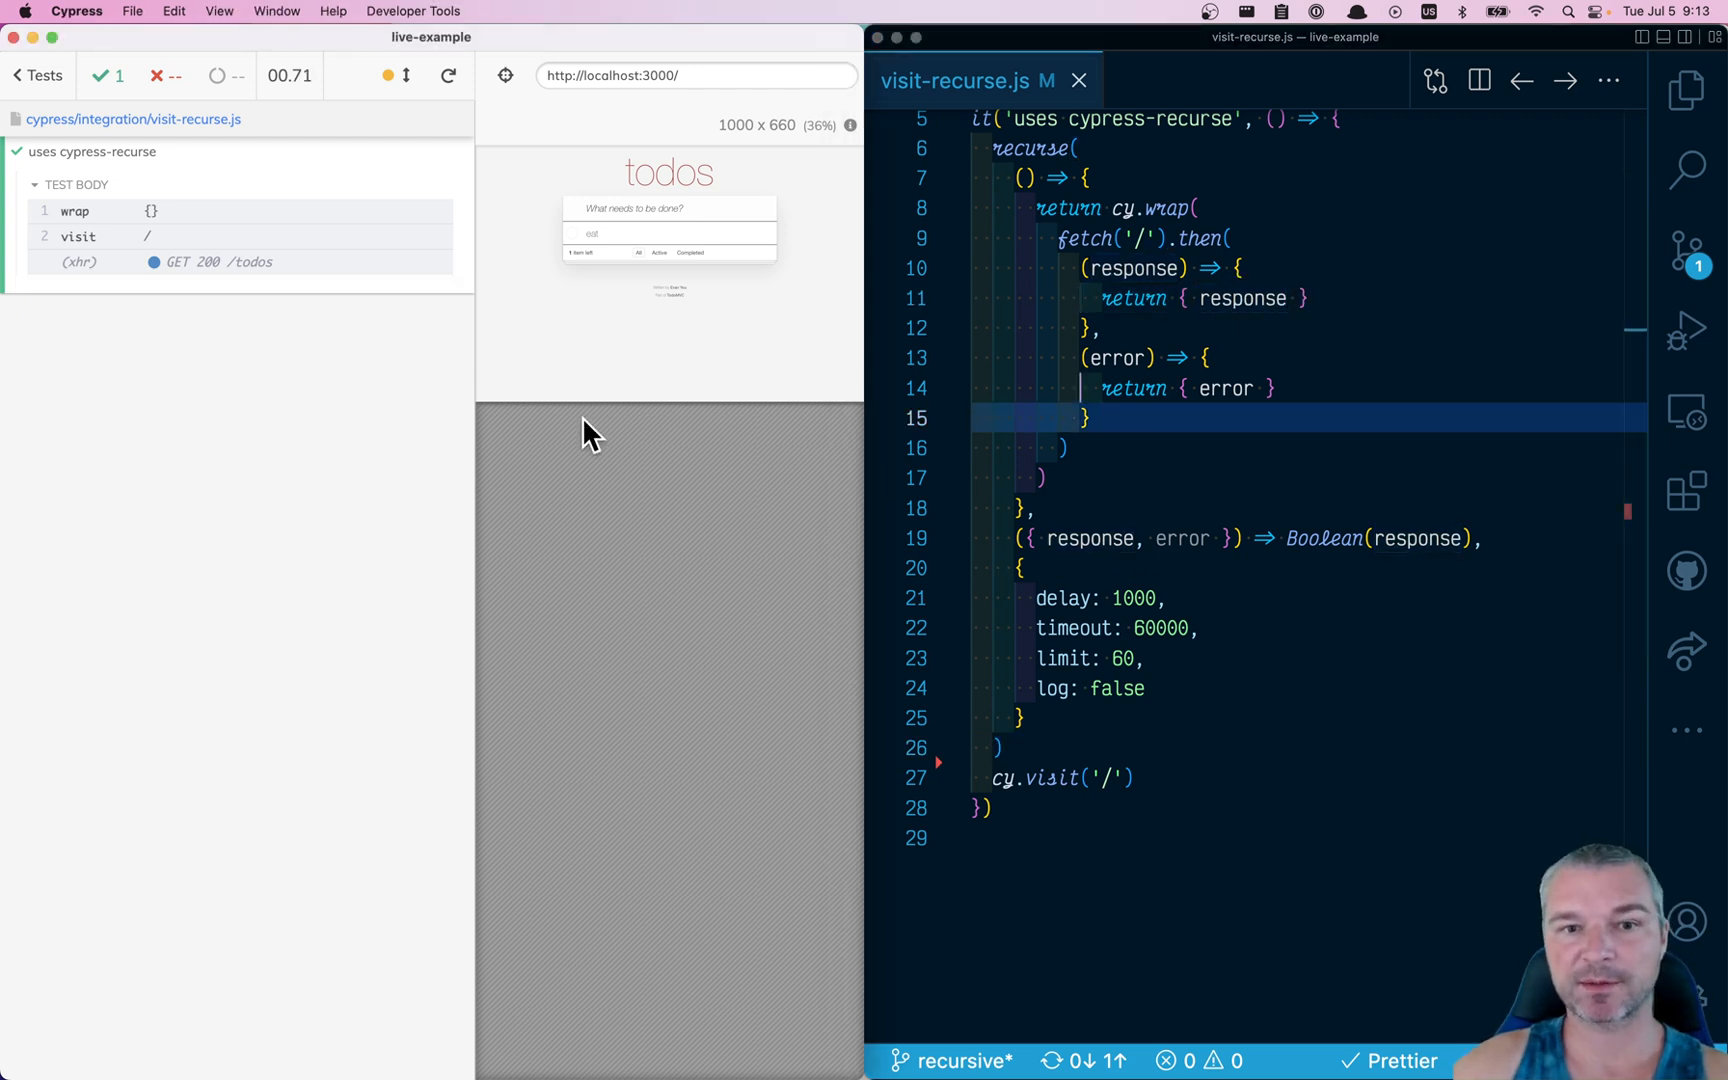
pyautogui.moveTo(1086, 268)
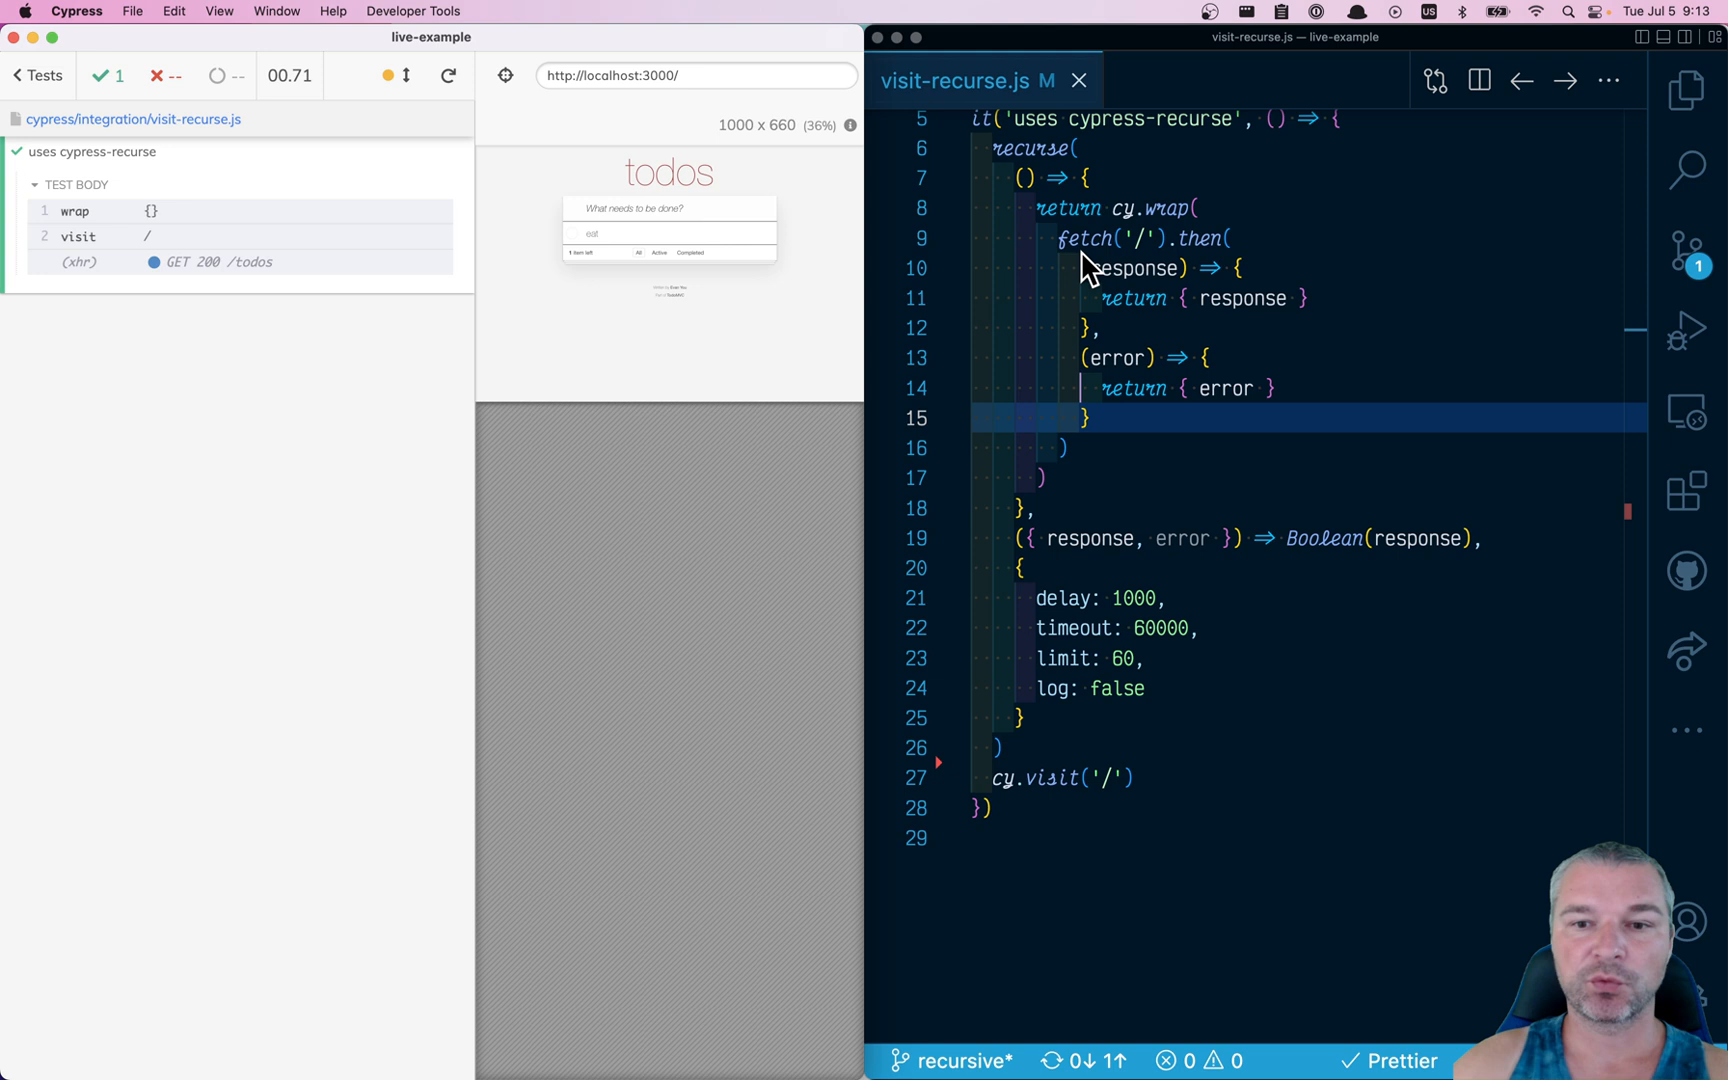
pyautogui.click(1058, 238)
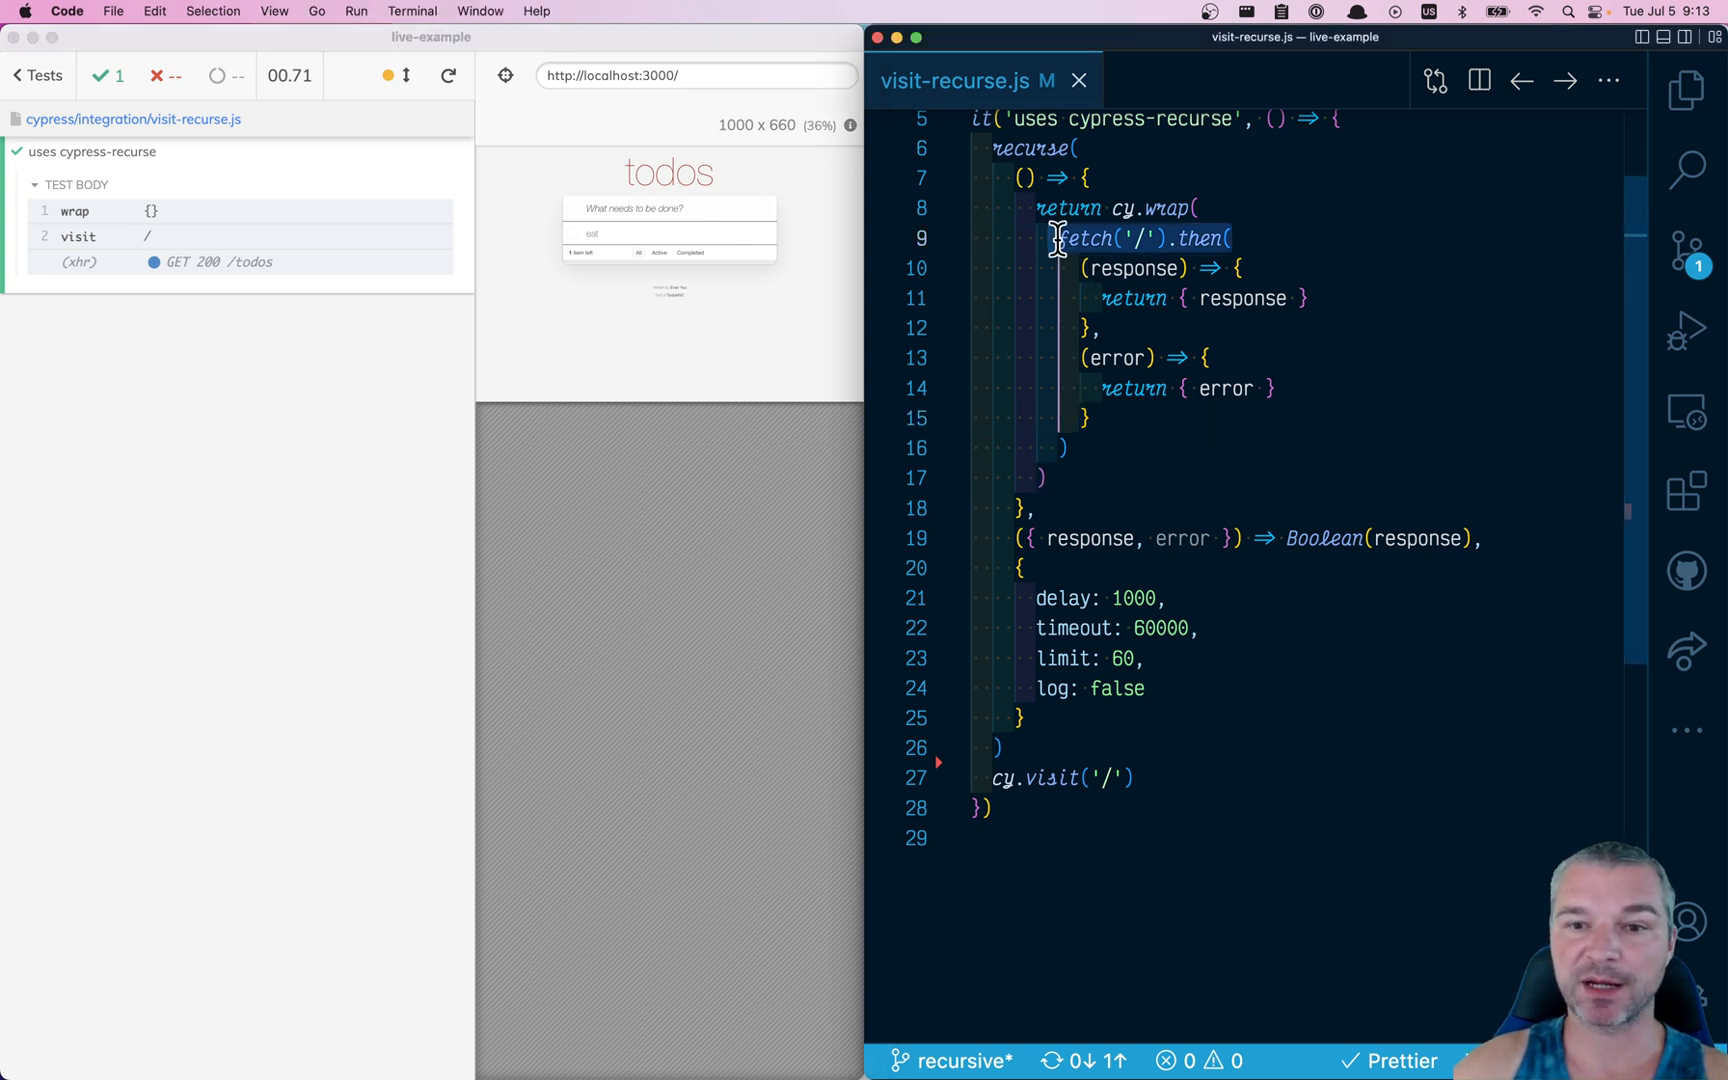
pyautogui.moveTo(1177, 213)
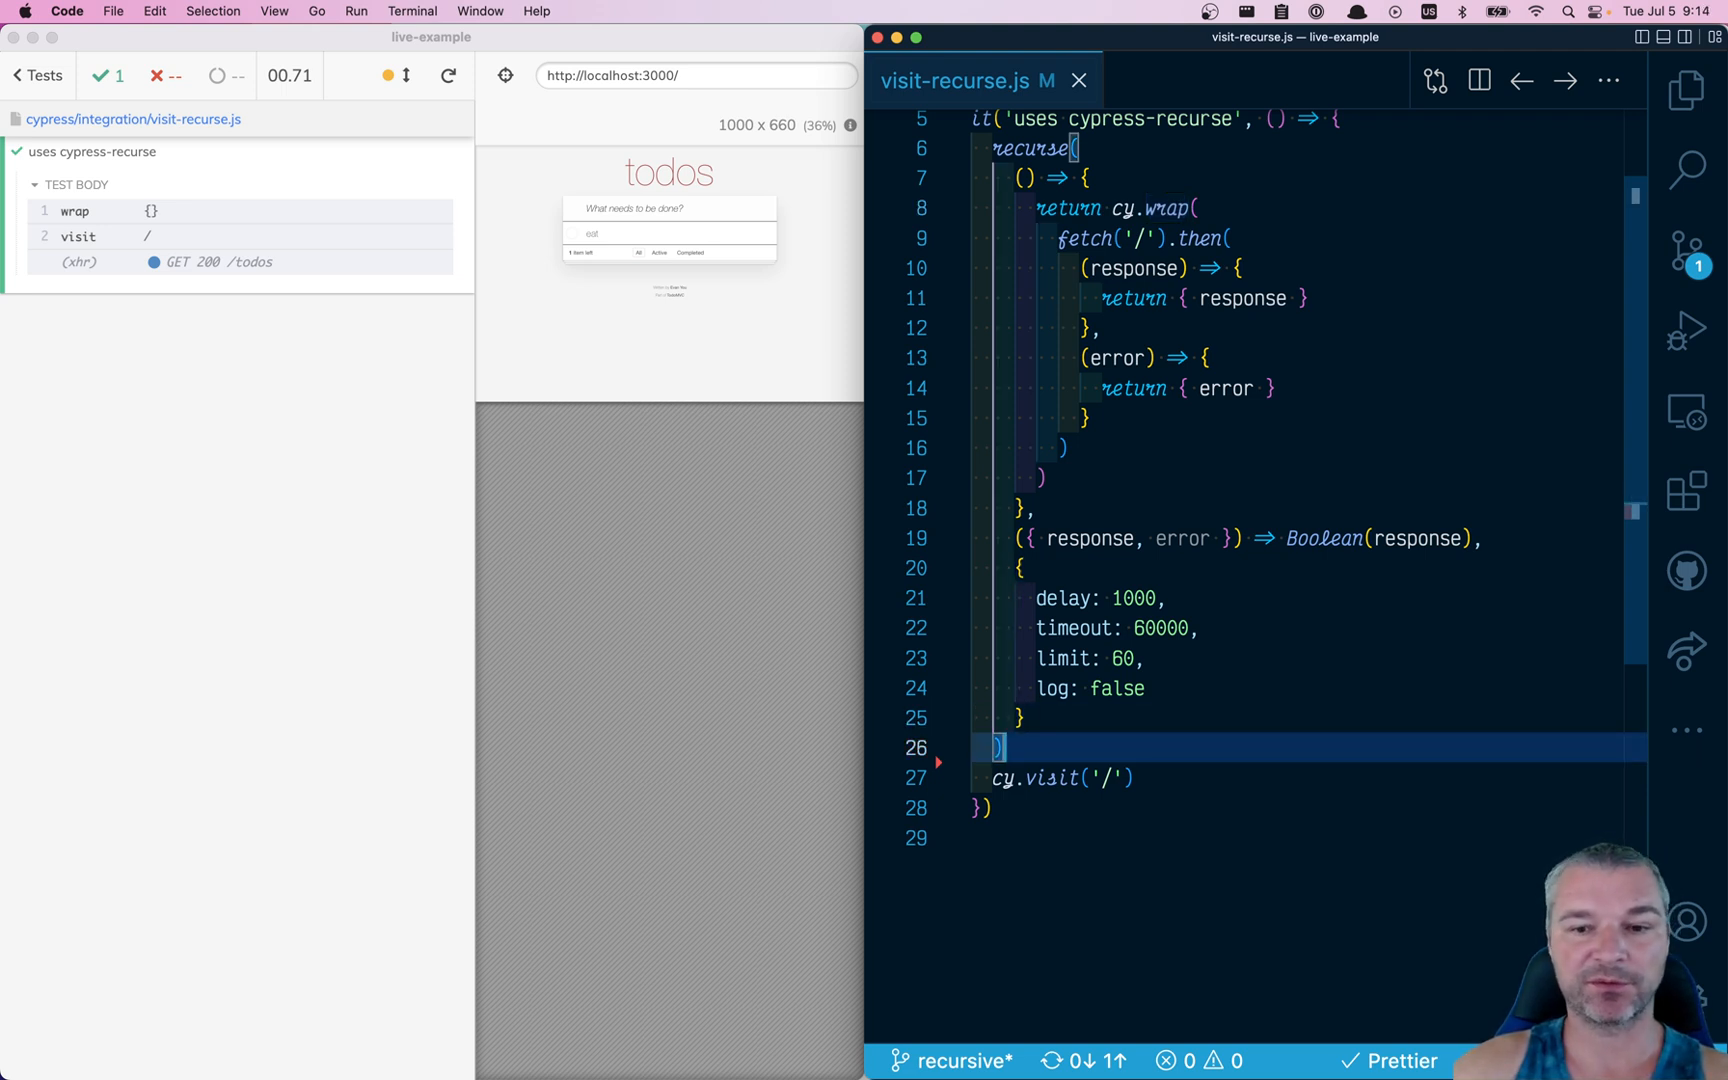
pyautogui.write('.')
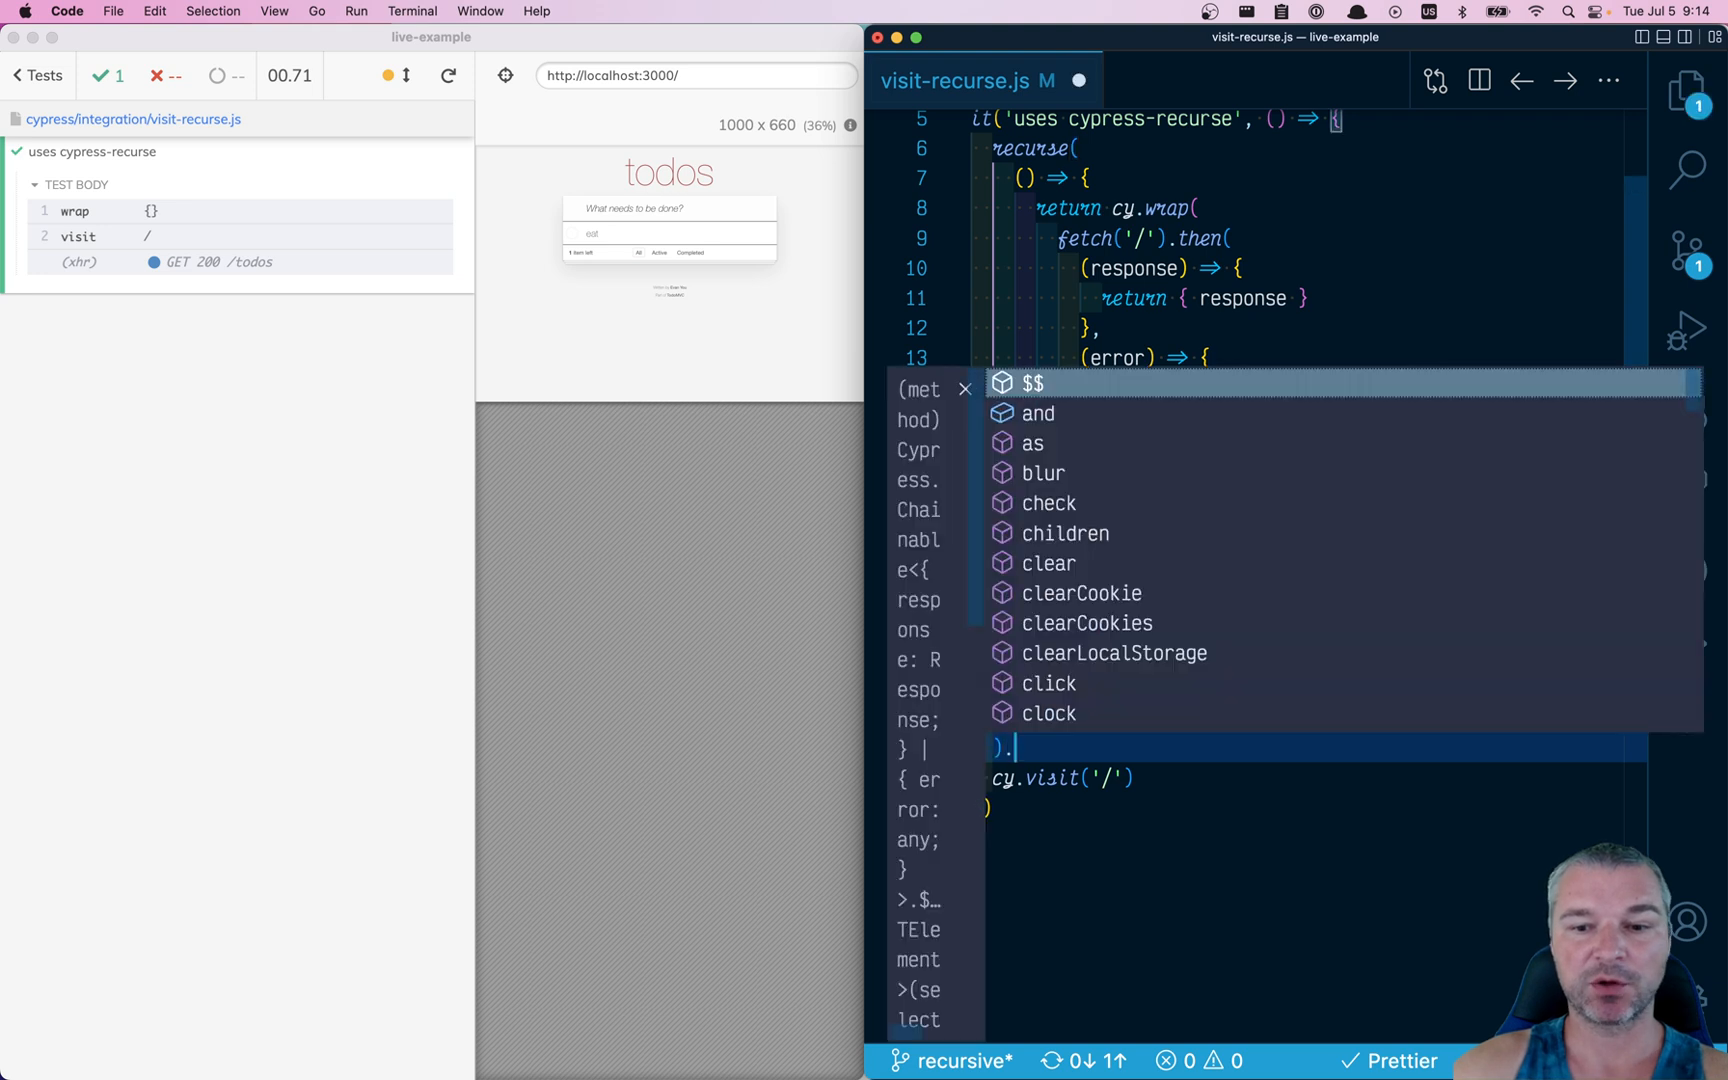
pyautogui.press('Escape')
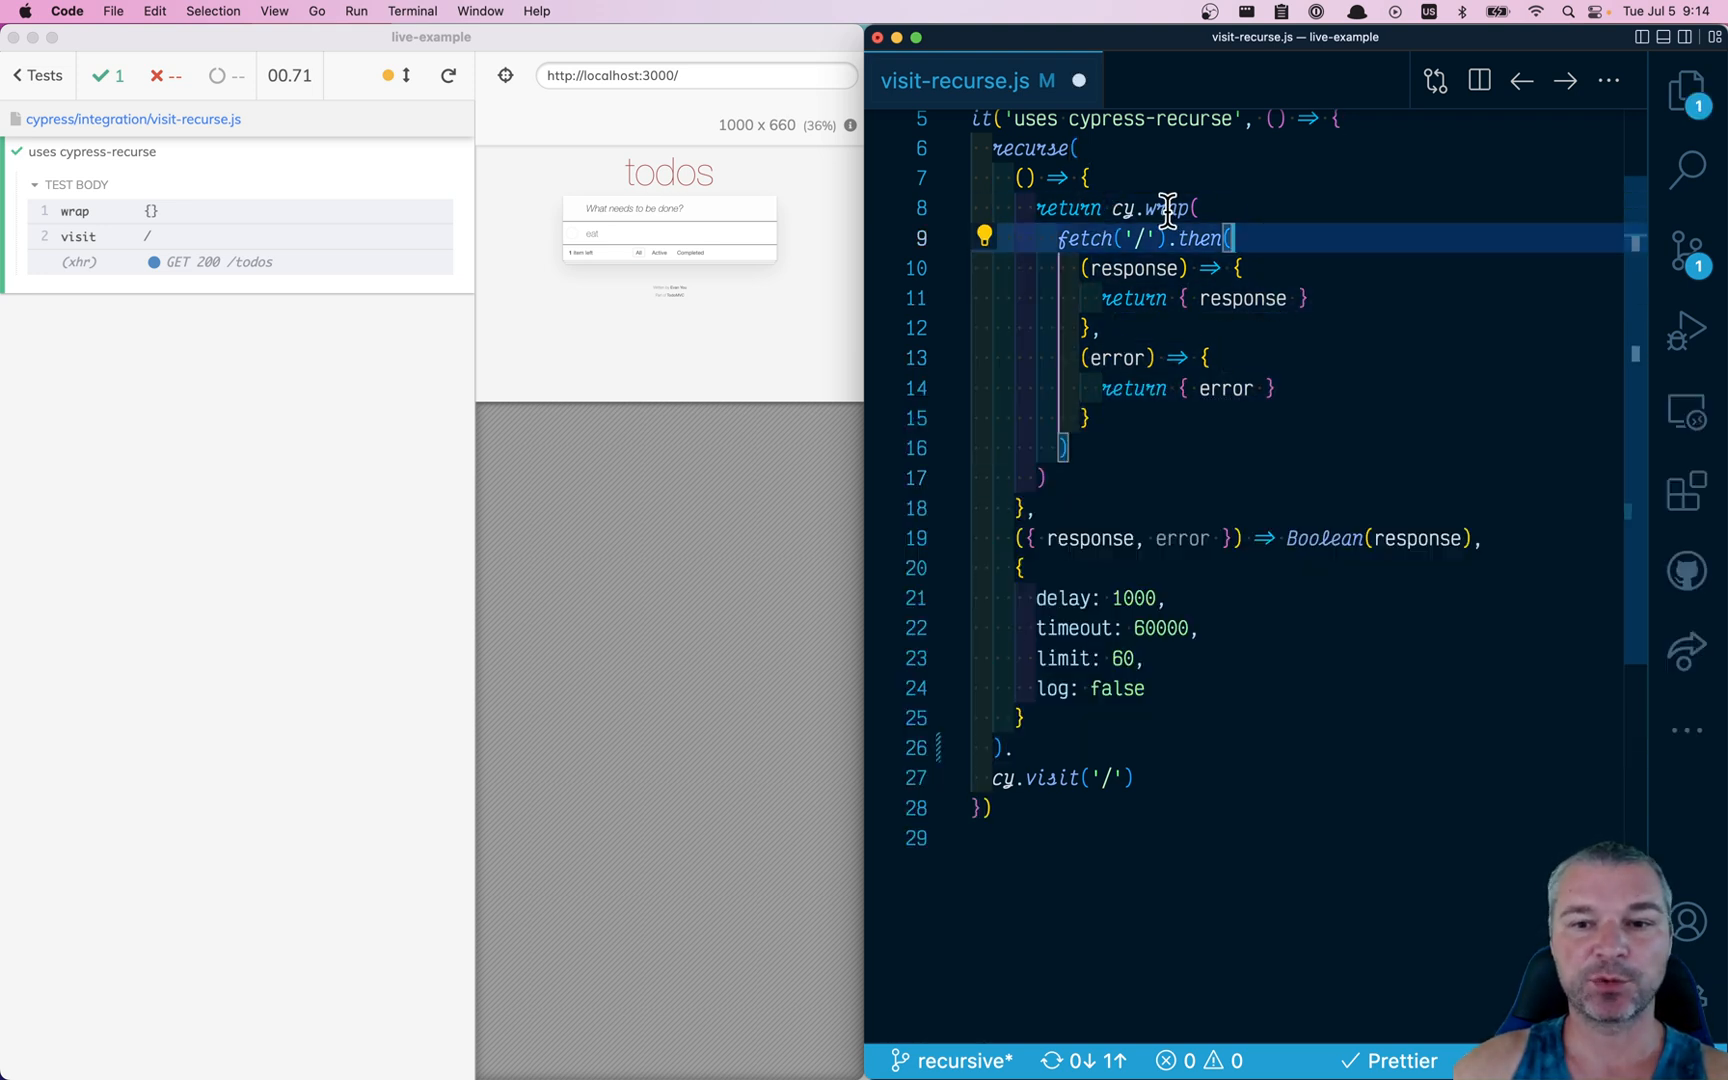
pyautogui.moveTo(1132, 268)
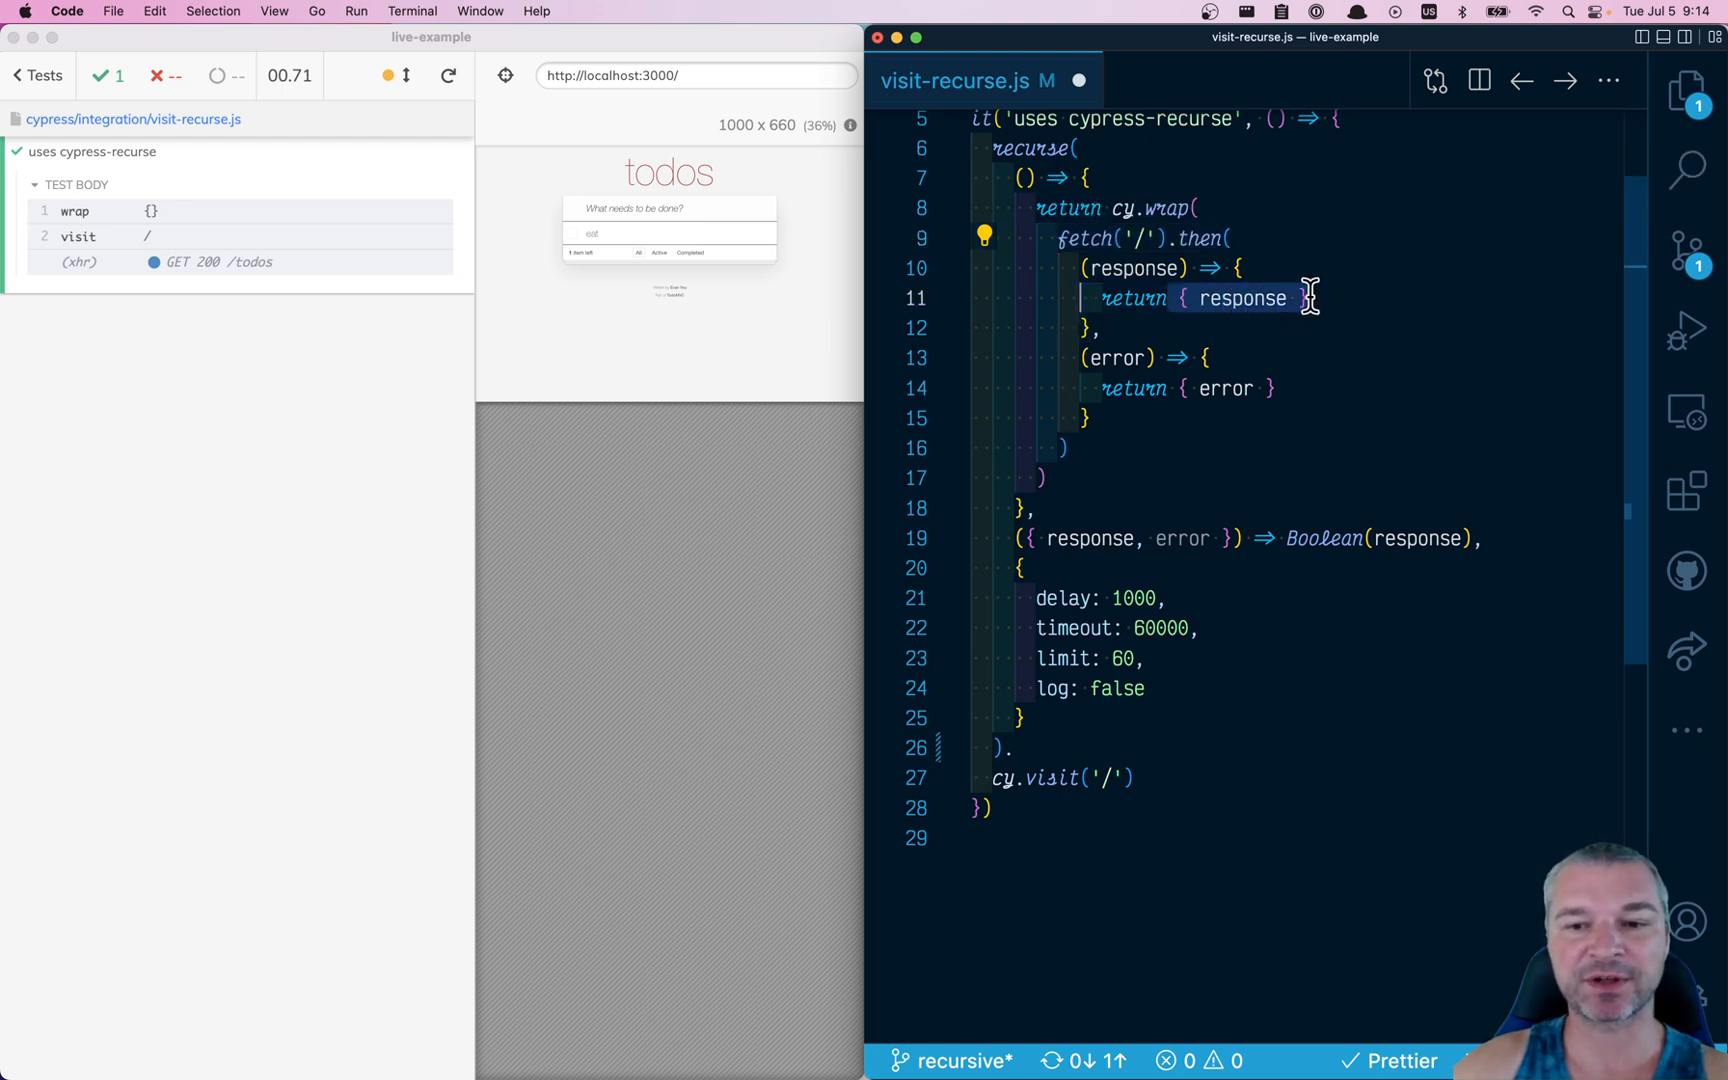
pyautogui.moveTo(1063, 755)
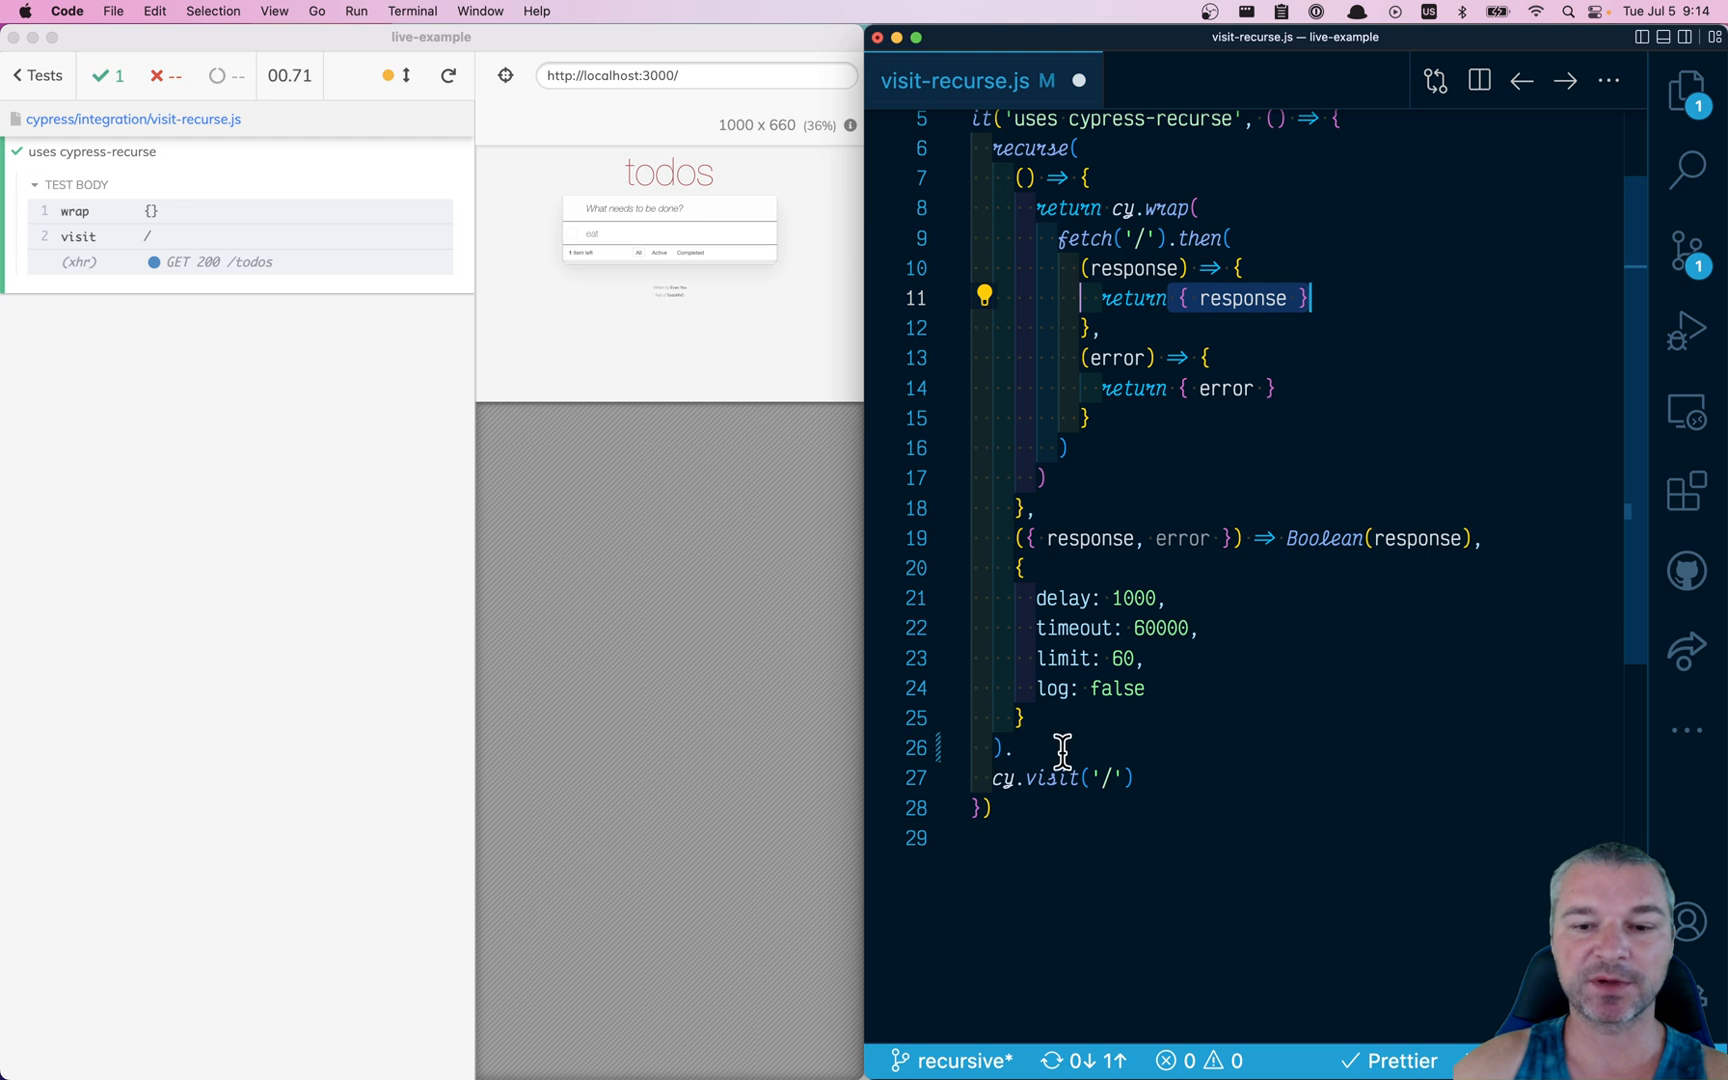
# Append .its('response').invoke('text').then(console.log) to the end of the recurse call
pyautogui.click(1061, 747)
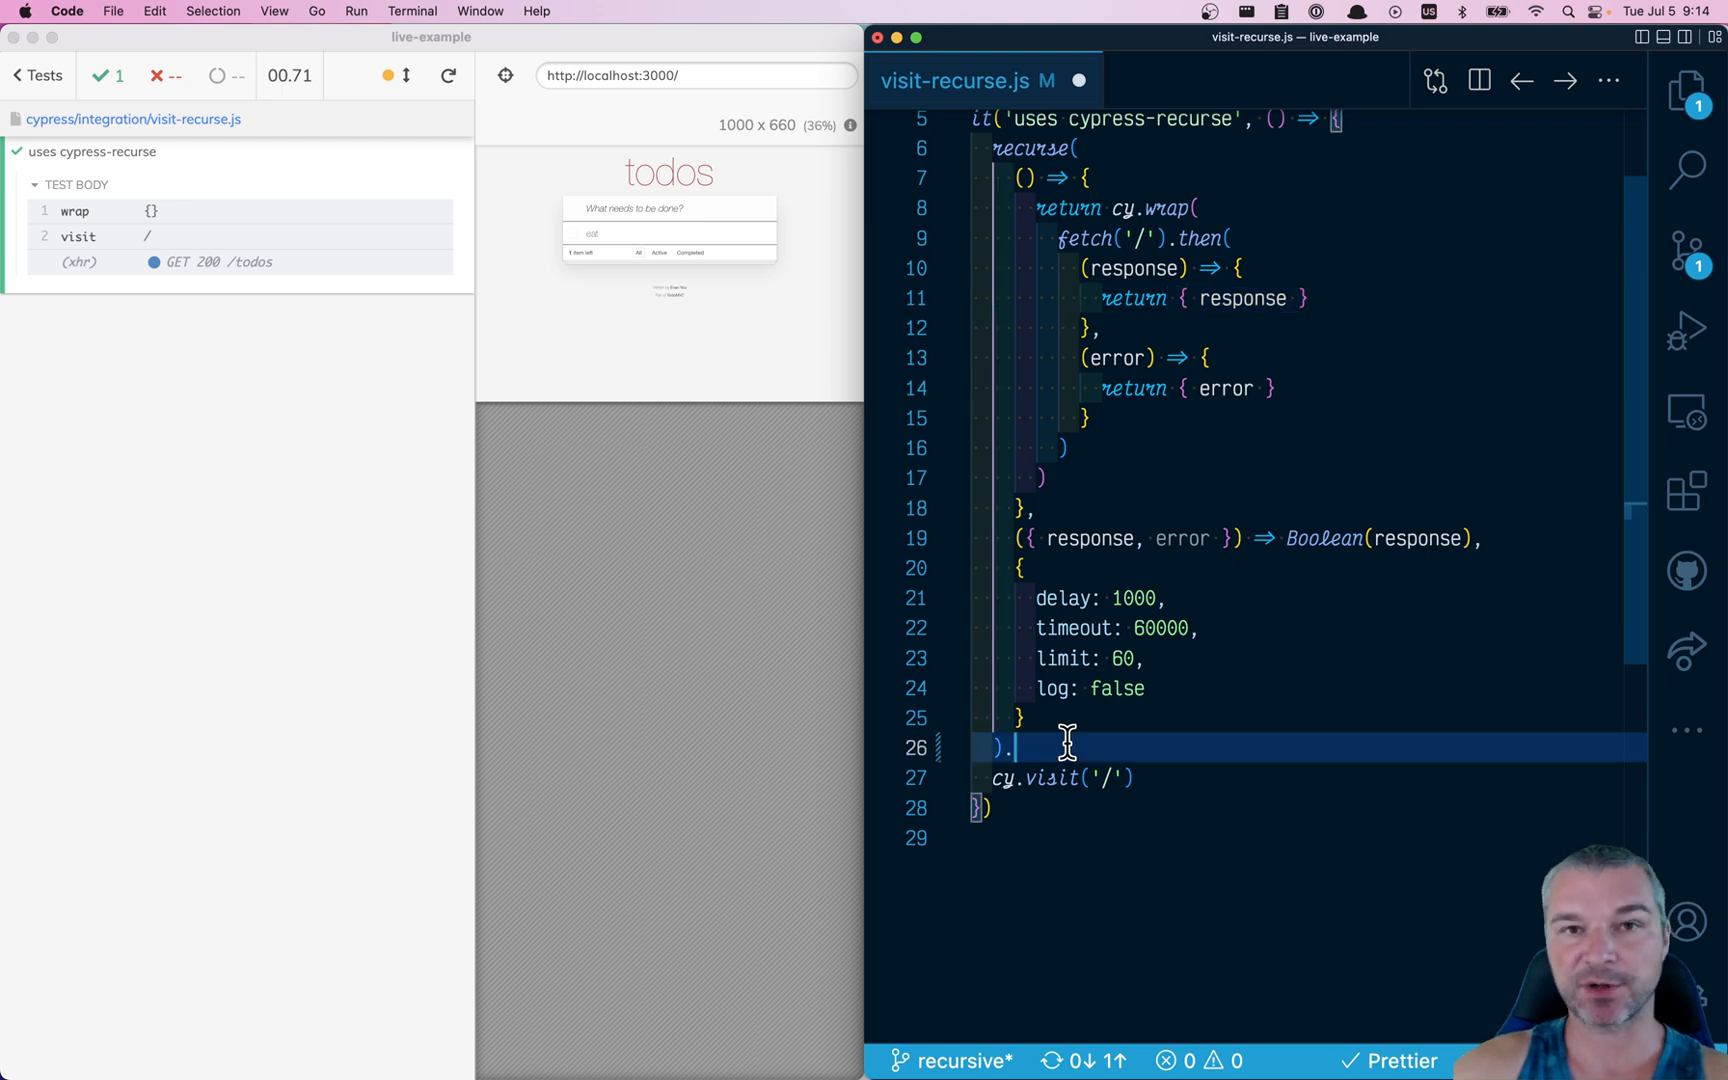
pyautogui.write('.its(')
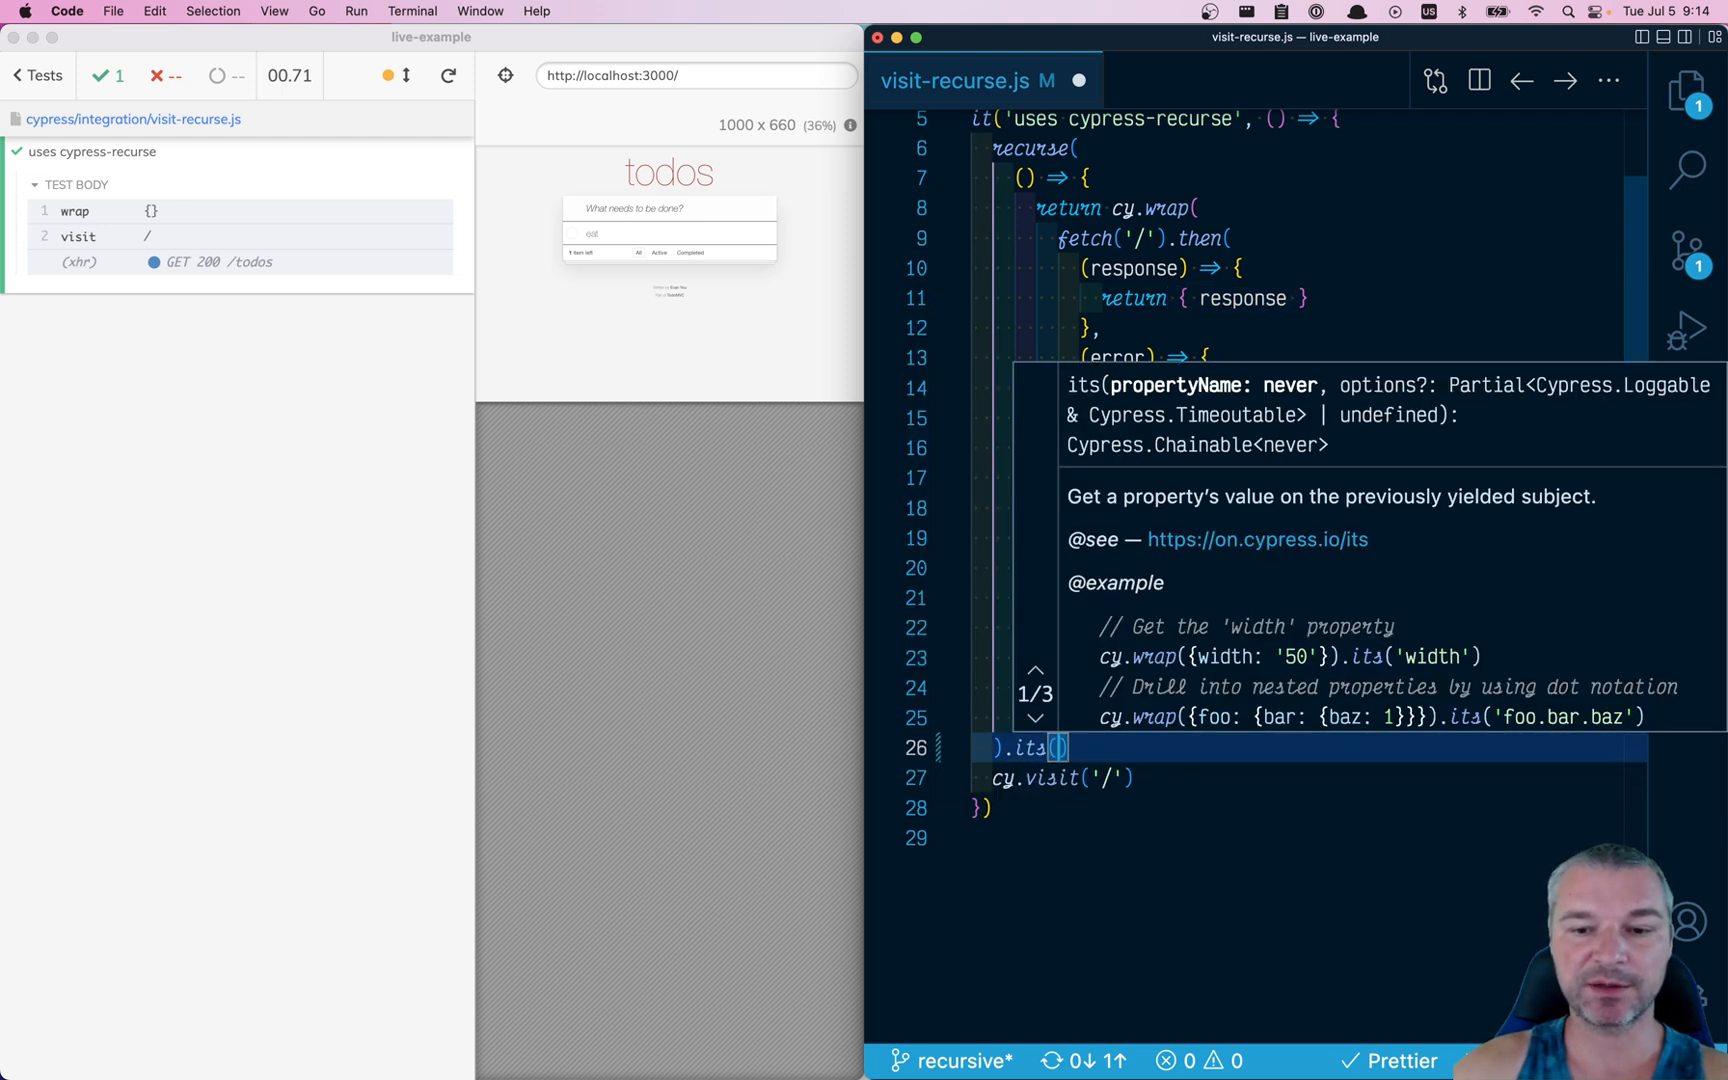
pyautogui.write("'response'")
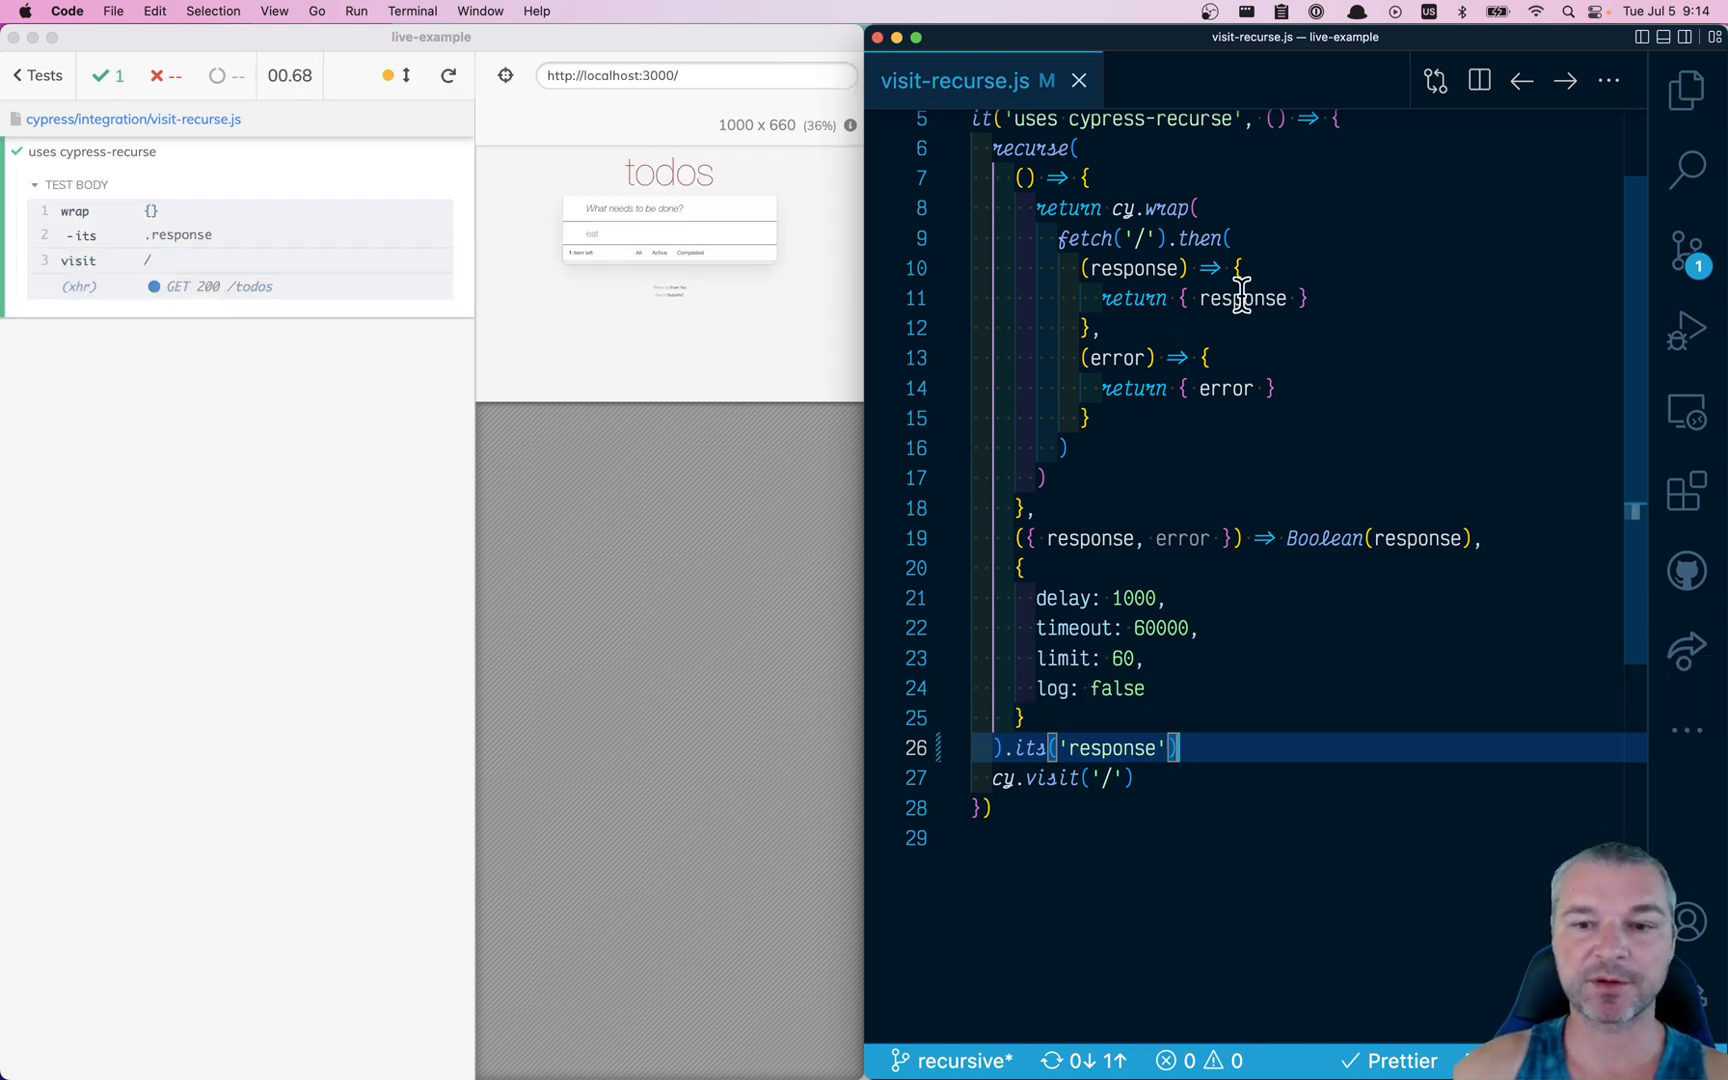
pyautogui.moveTo(1265, 762)
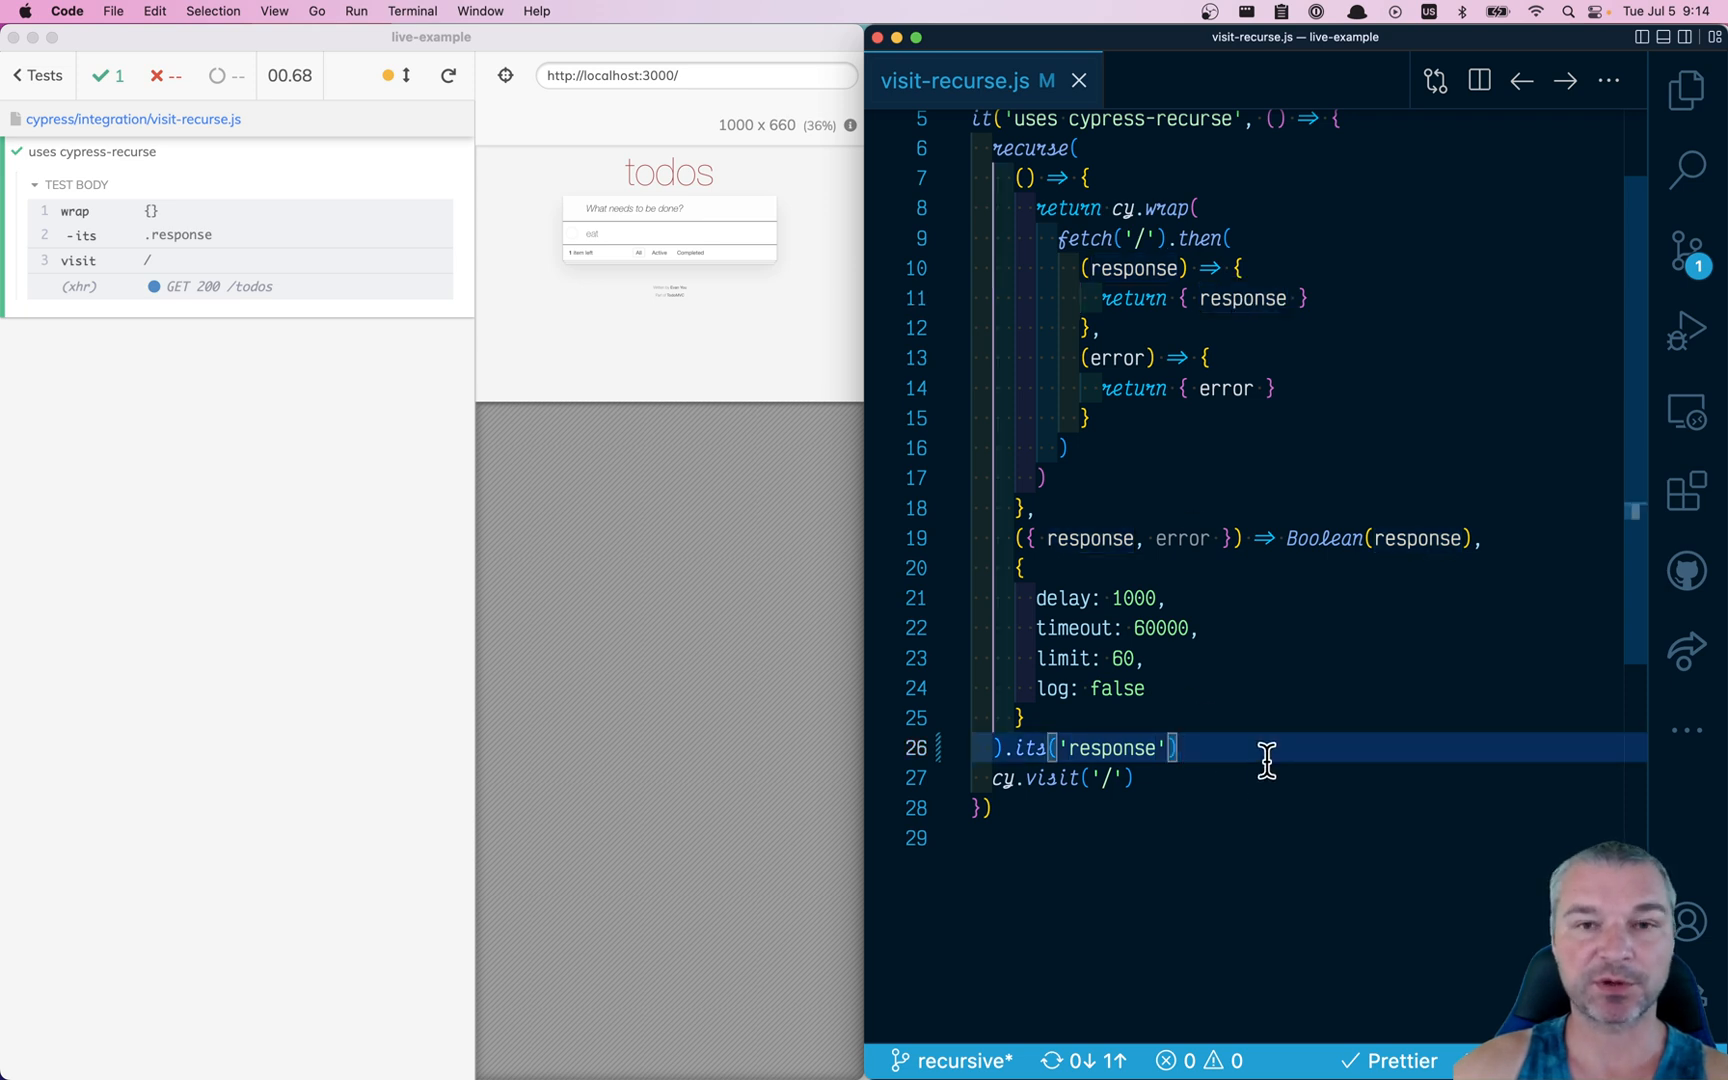
pyautogui.write('.invok')
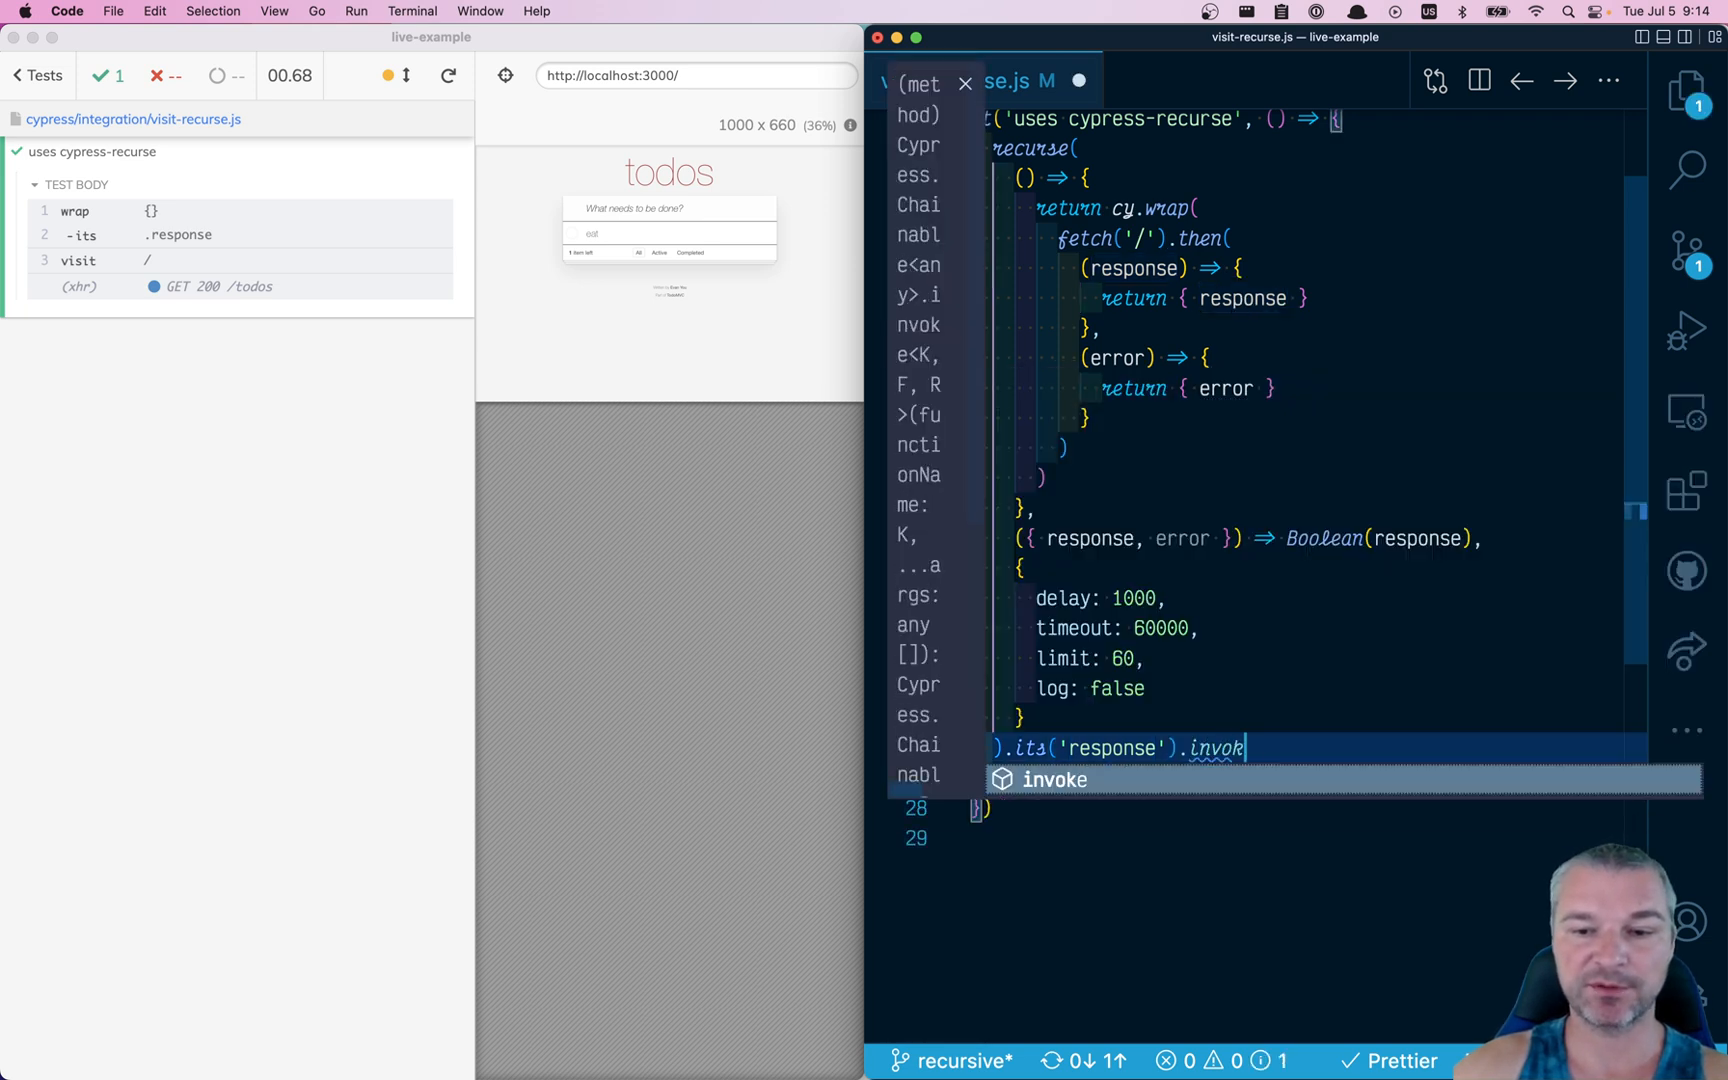
pyautogui.write("('text')")
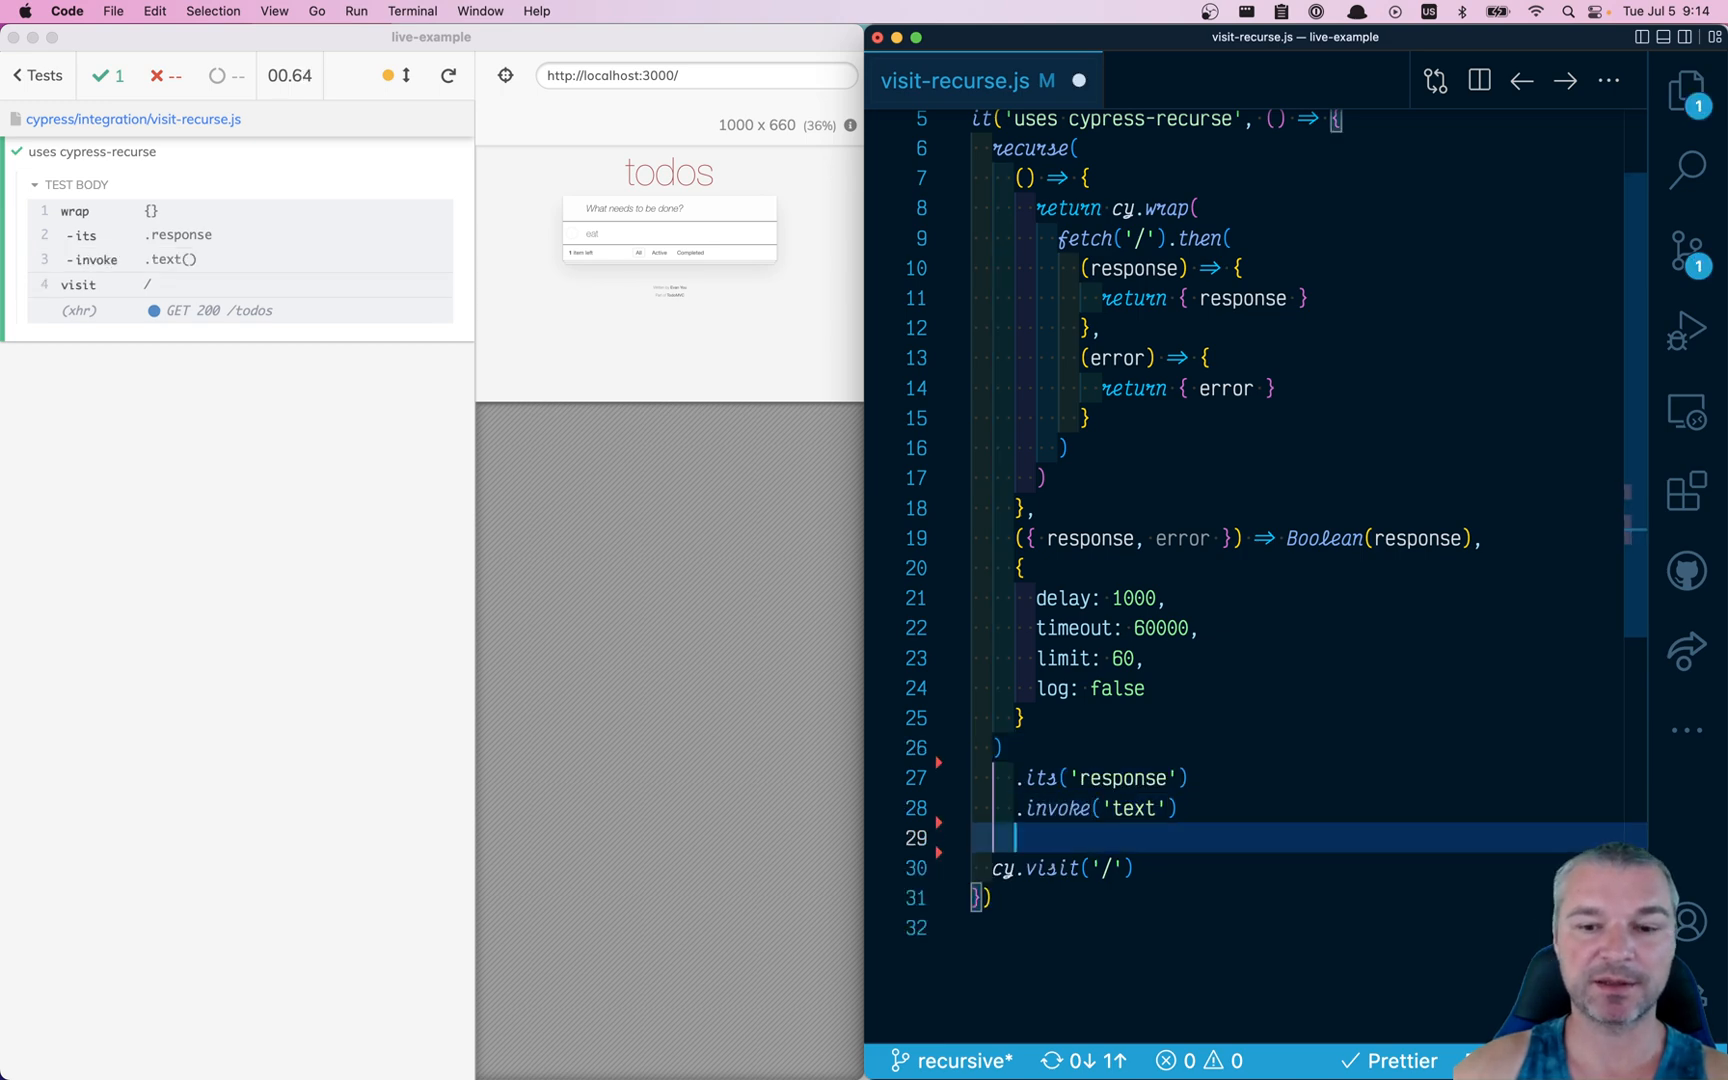
pyautogui.write('.then(console.log')
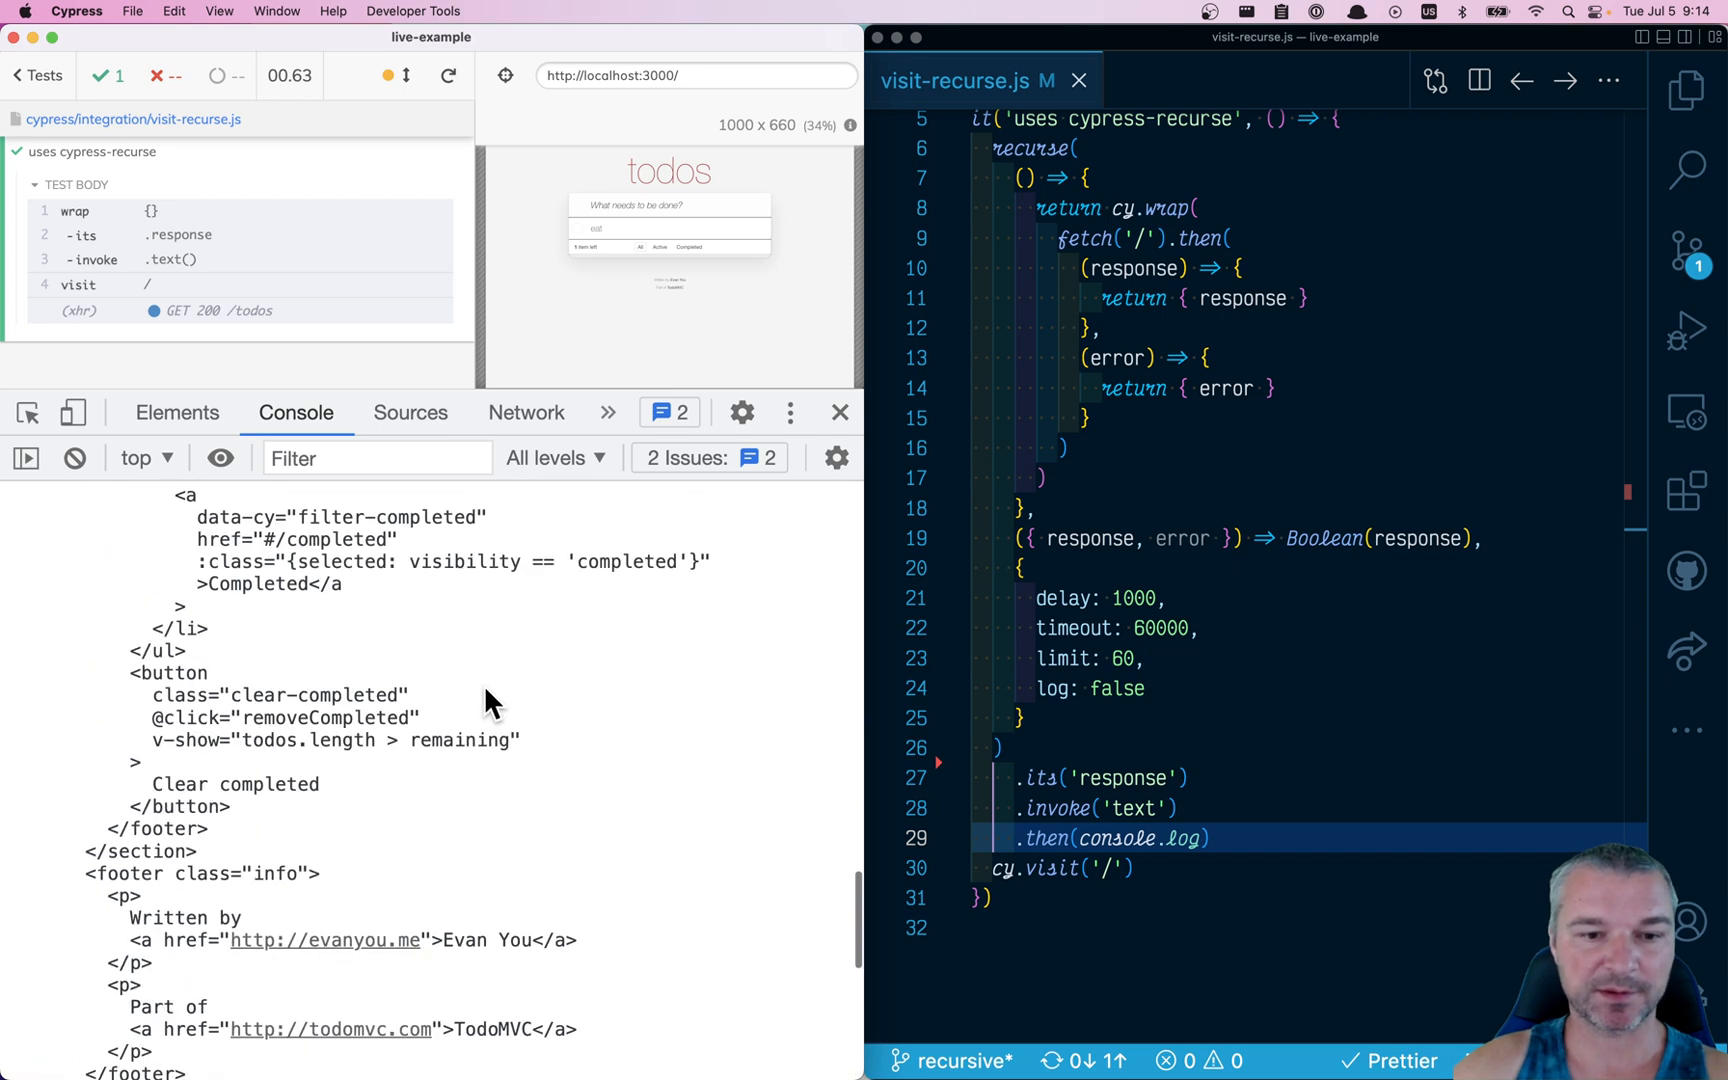
# Scroll through the fetched page HTML in the DevTools Console, then close DevTools
pyautogui.scroll(3)
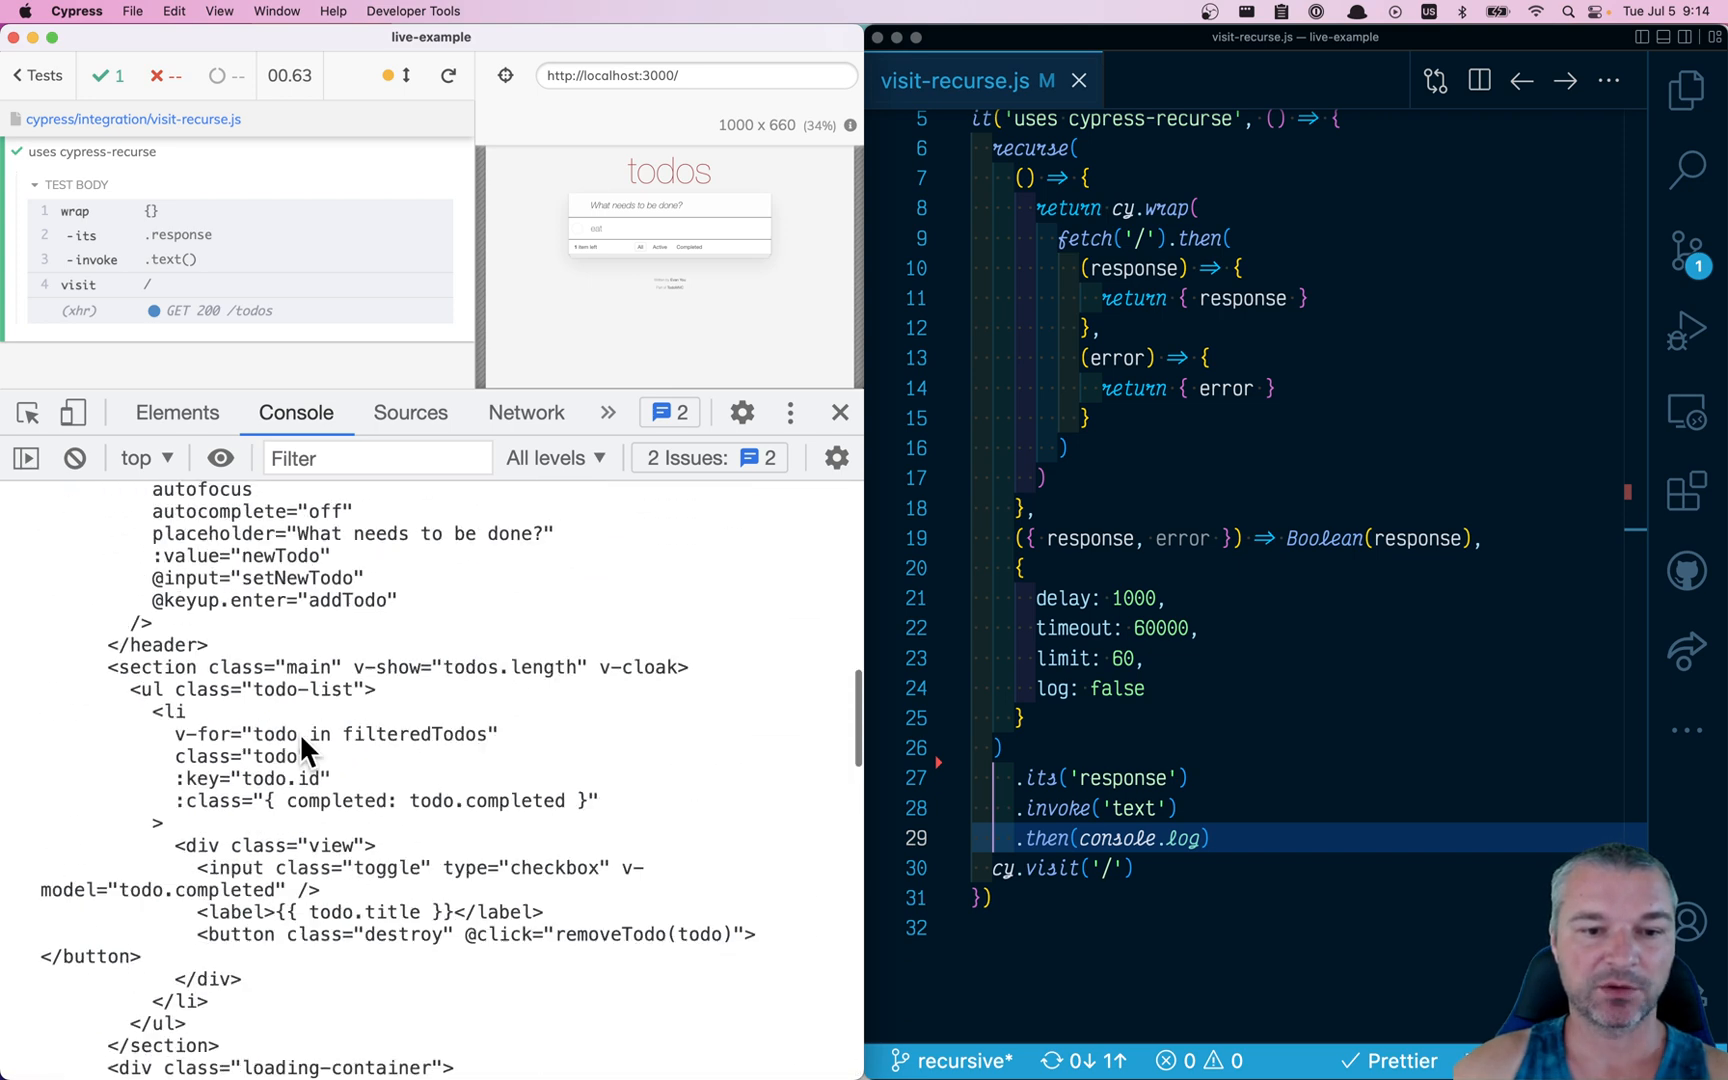
pyautogui.click(1146, 237)
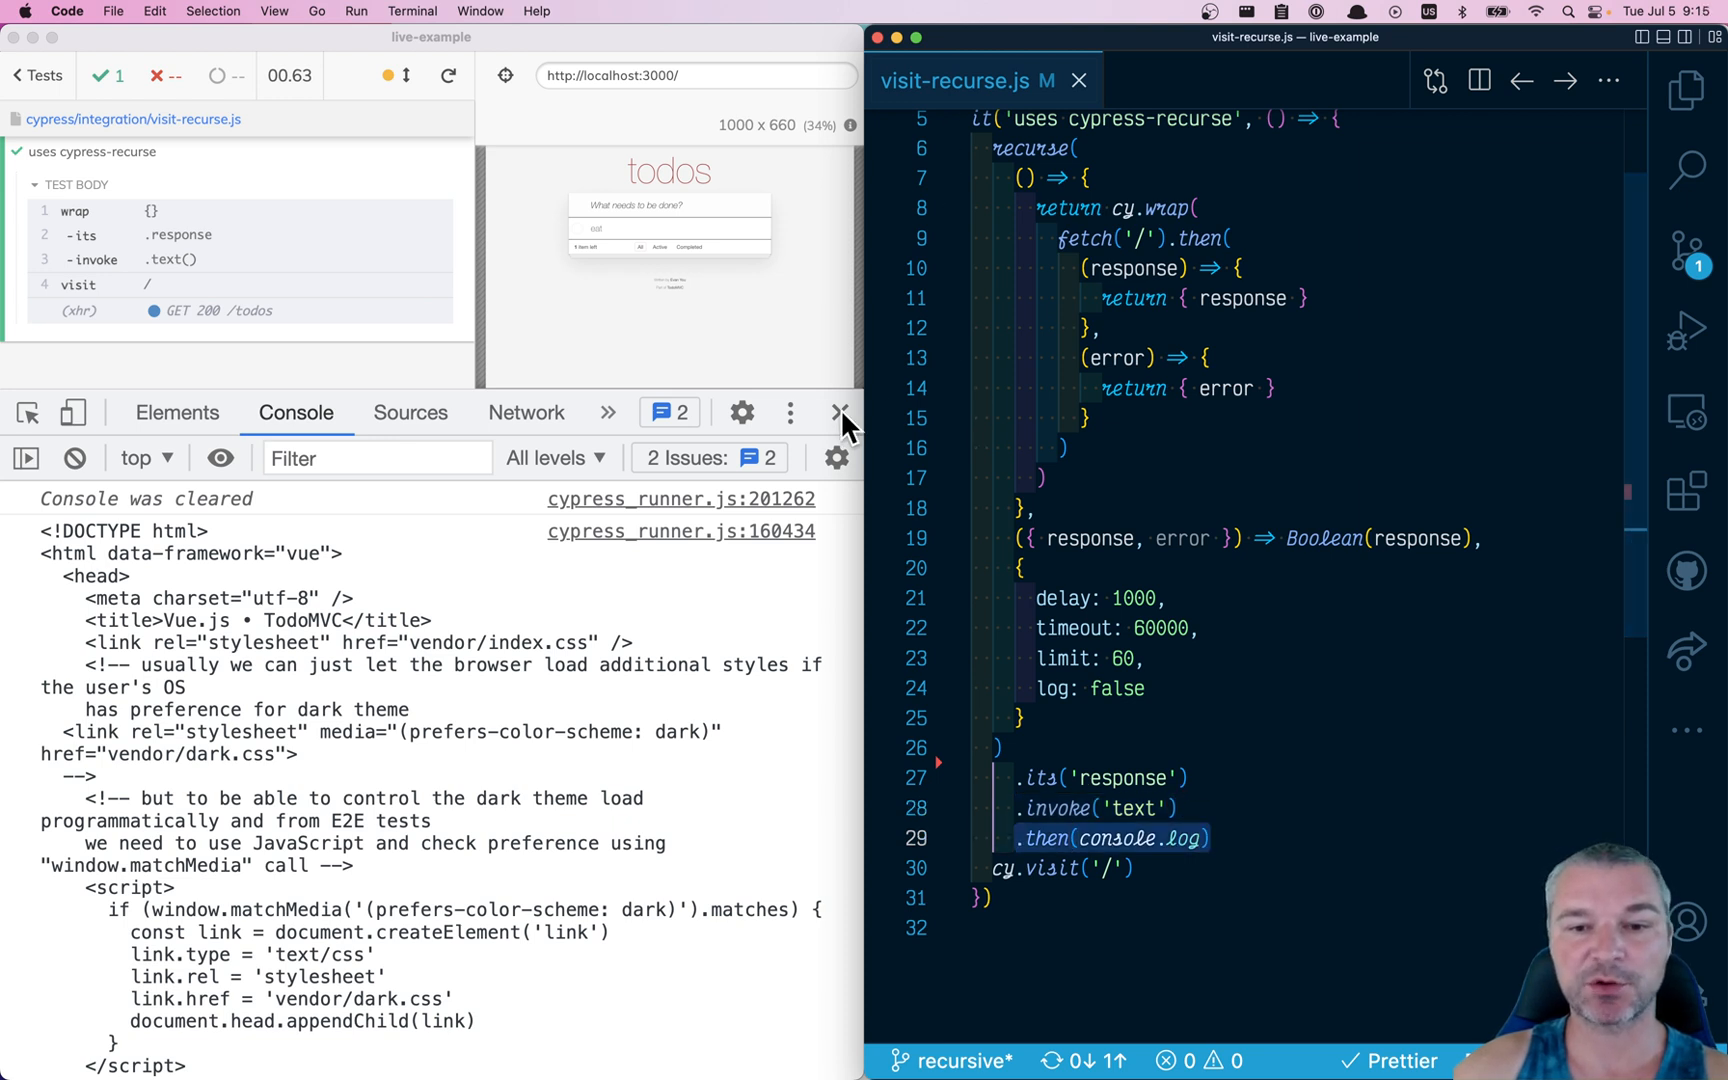
pyautogui.click(841, 412)
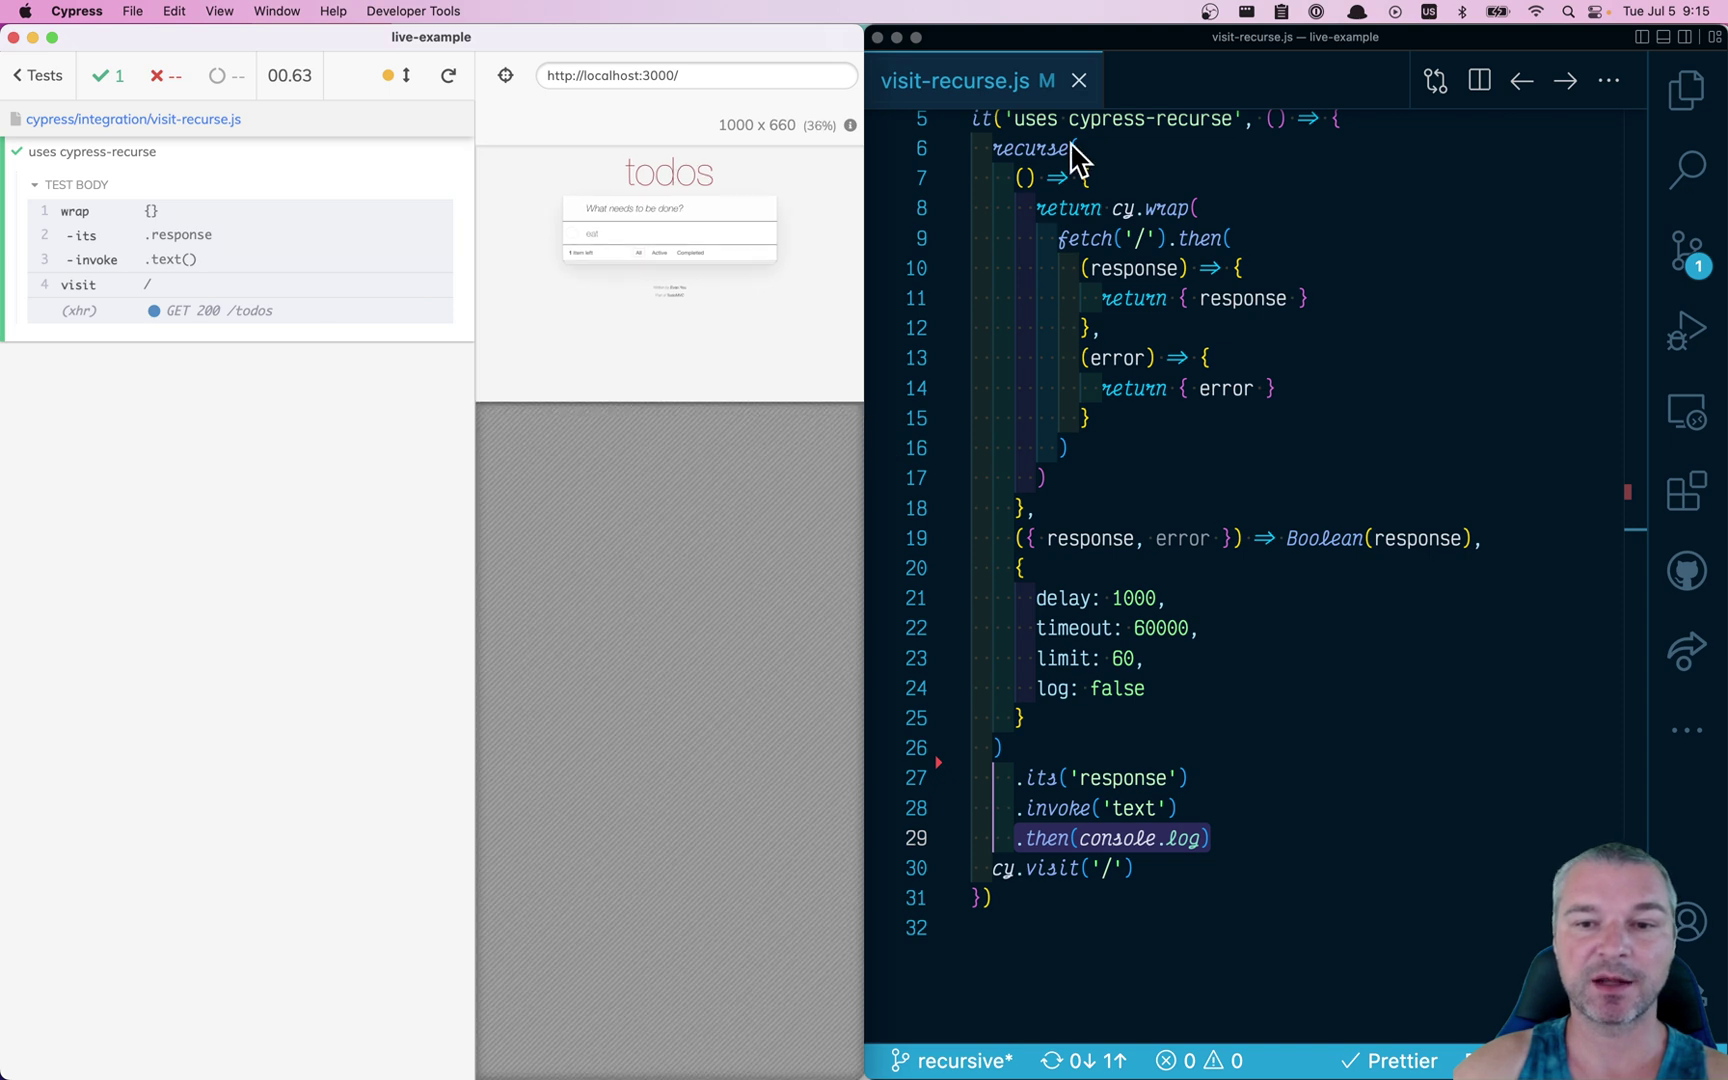